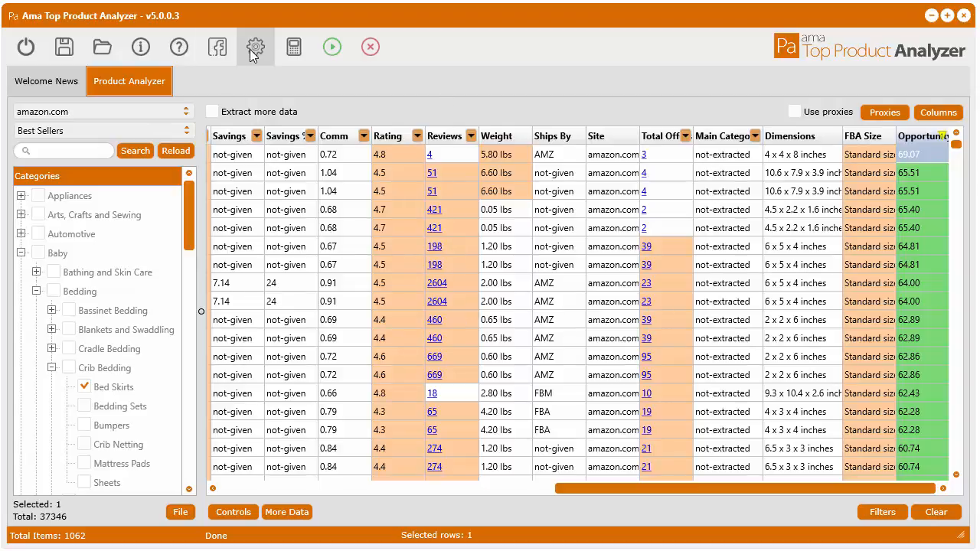
mouse_move(255, 46)
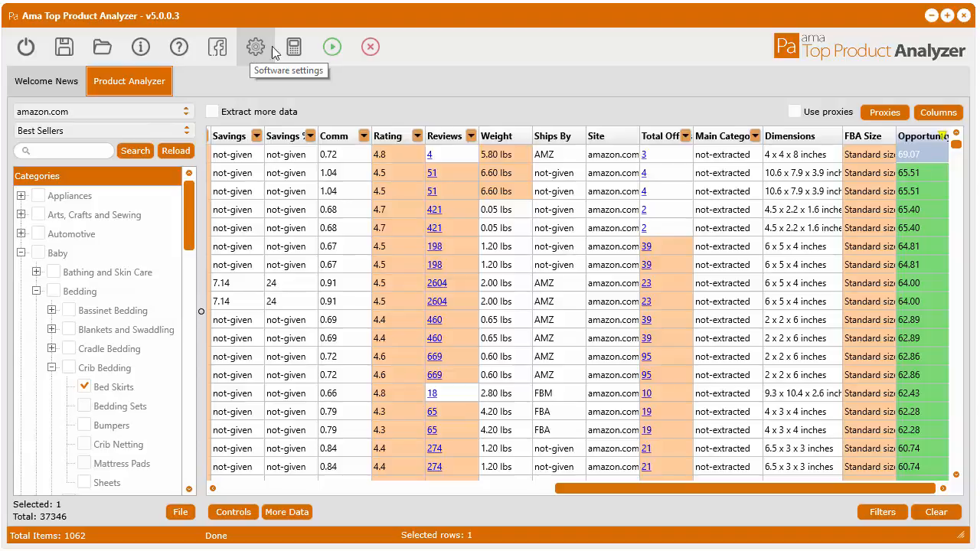
mouse_move(535, 80)
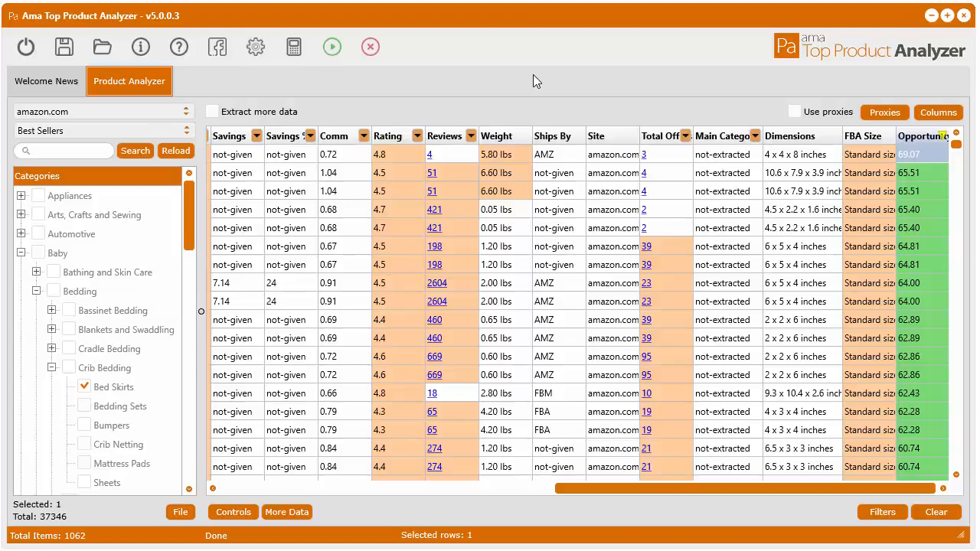
mouse_move(375, 107)
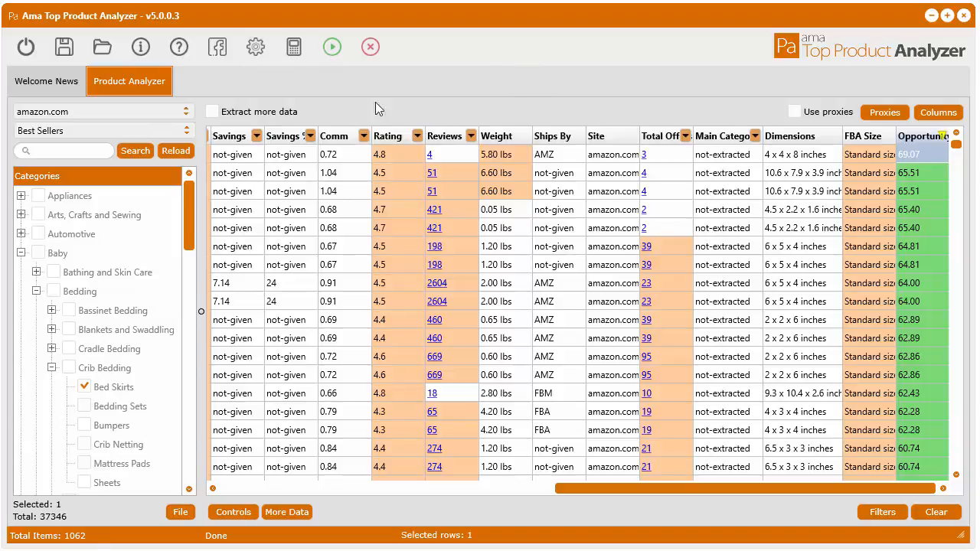
Enable the optional Amazon affiliate ID on the Settings General tab.
click(255, 47)
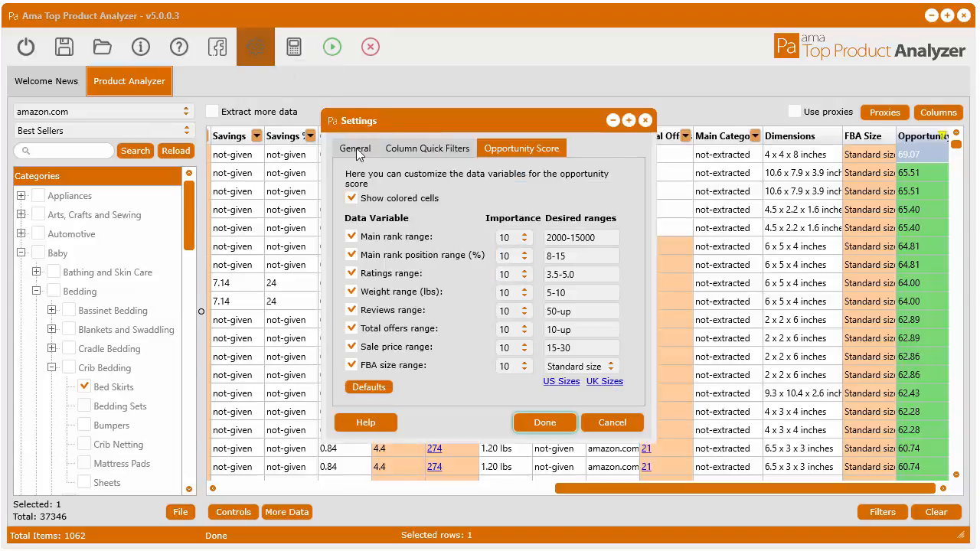
click(354, 148)
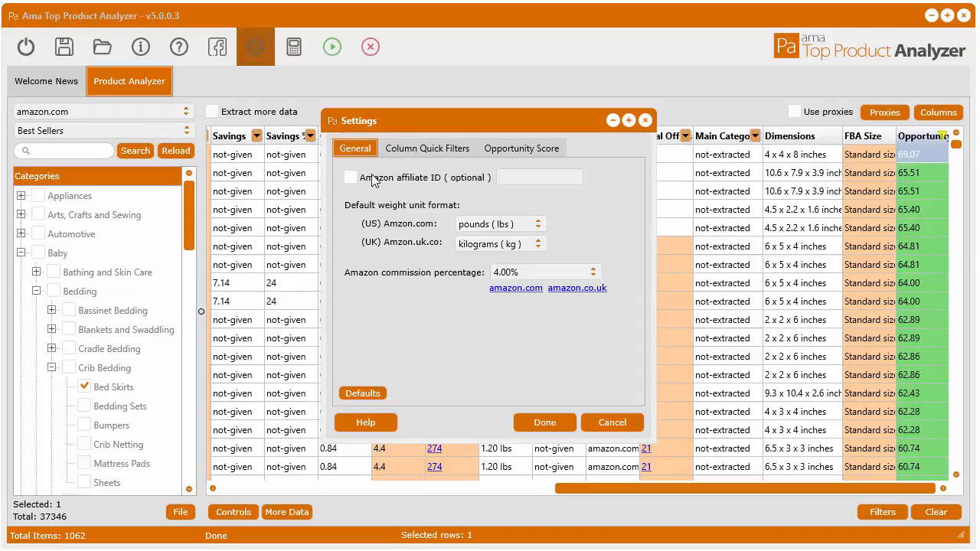
click(350, 177)
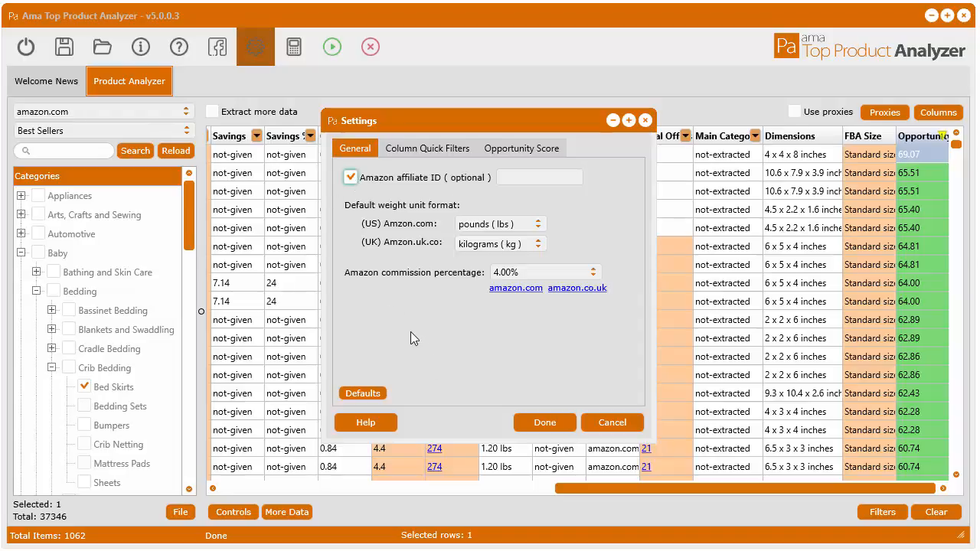
mouse_move(420, 287)
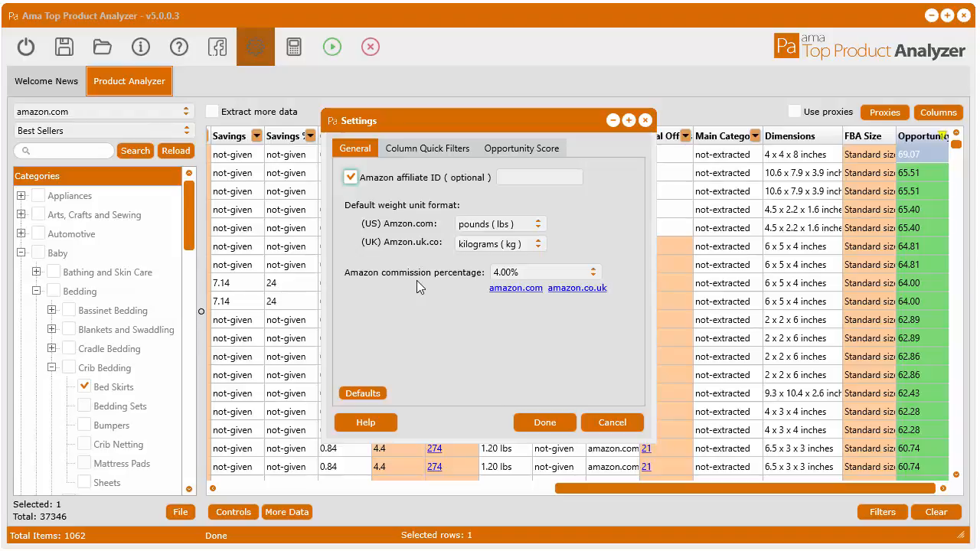
Fill the affiliate ID field with 'your-affiliate-id'.
click(539, 176)
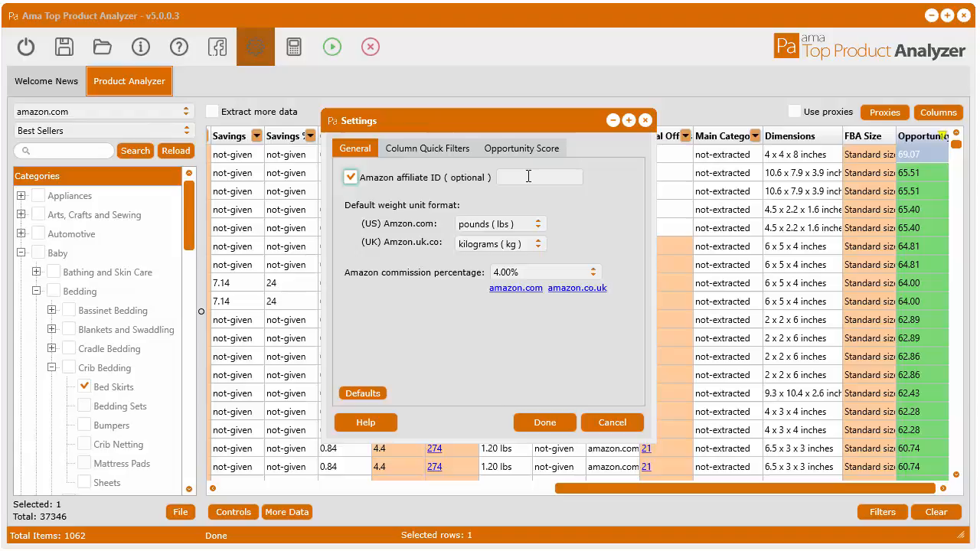
click(539, 177)
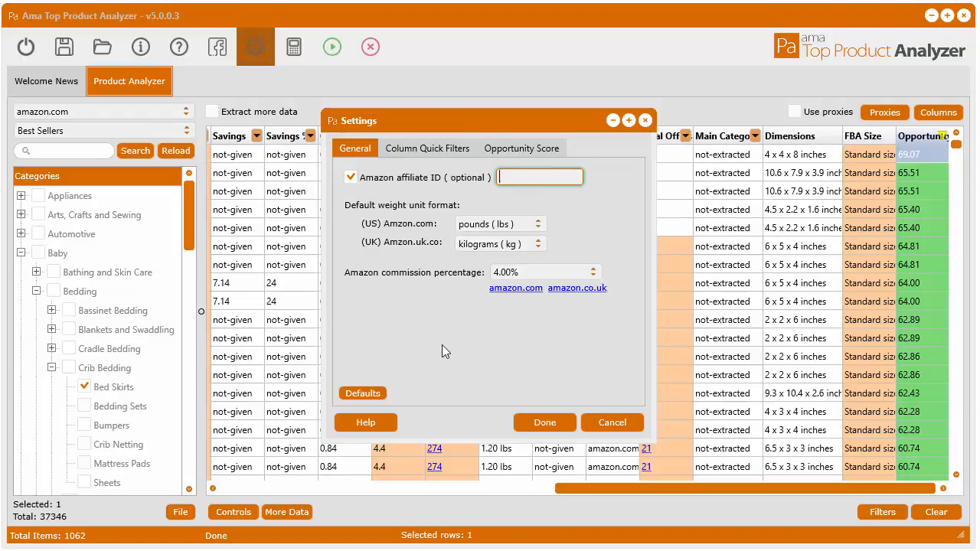
text(your)
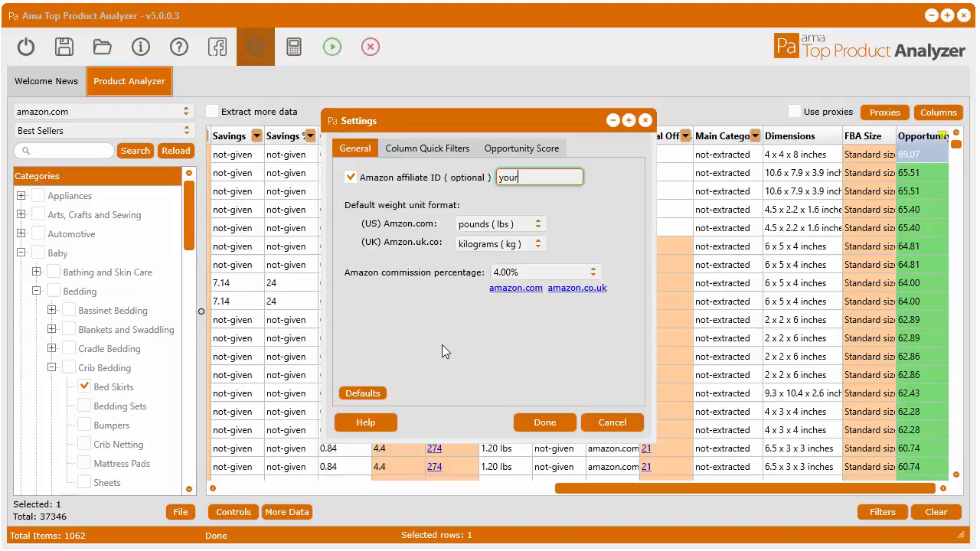
text(-affiliate)
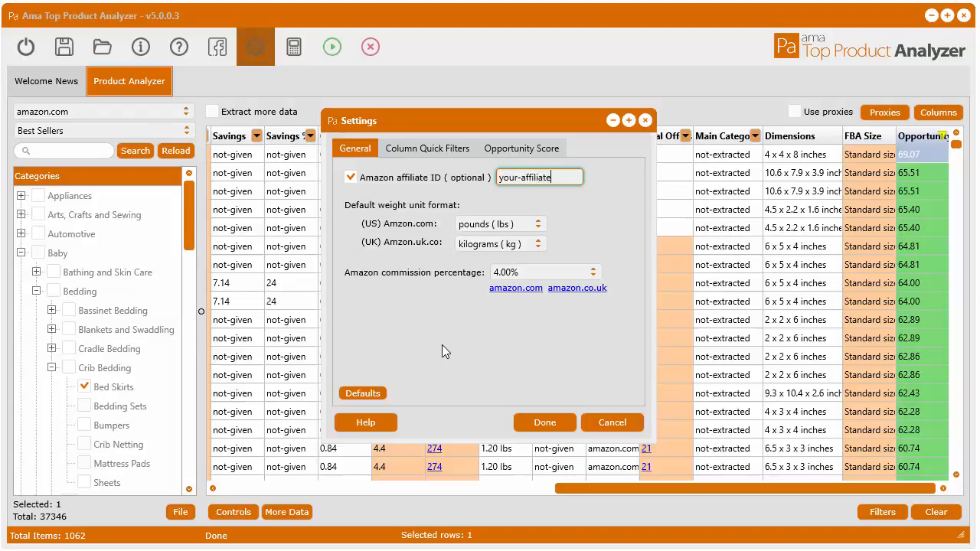
text(-id)
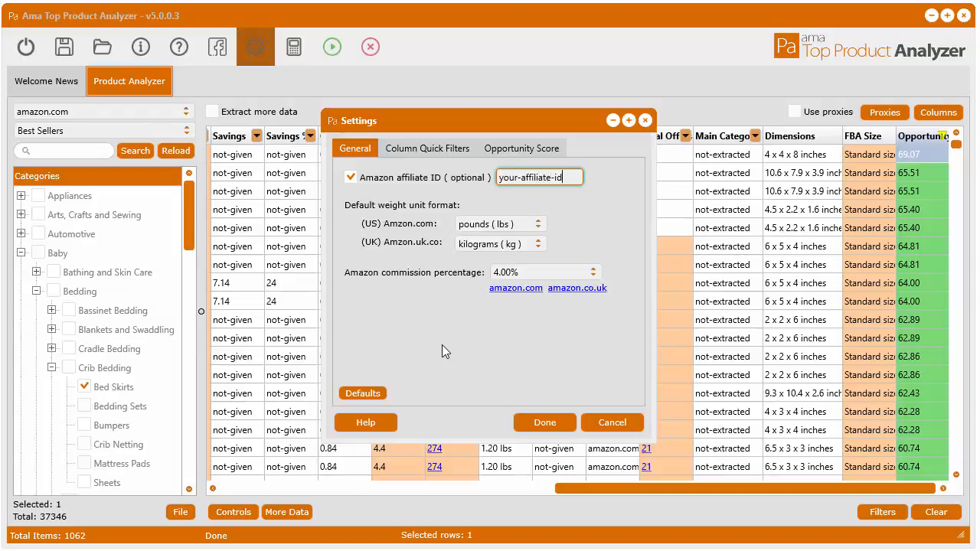
Confirm the settings, clear the grid and extract fresh Bed Skirts results into a report preview.
click(545, 422)
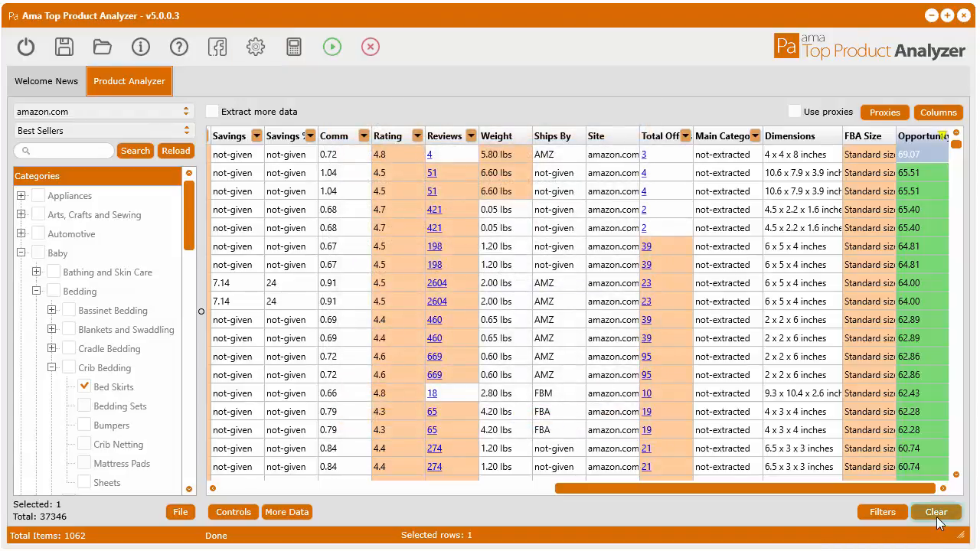
click(936, 512)
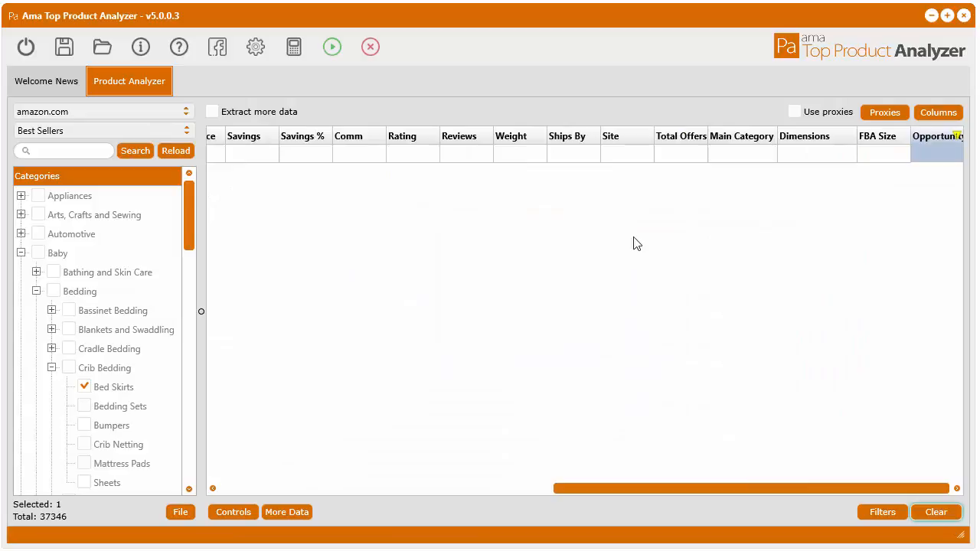
mouse_move(262, 214)
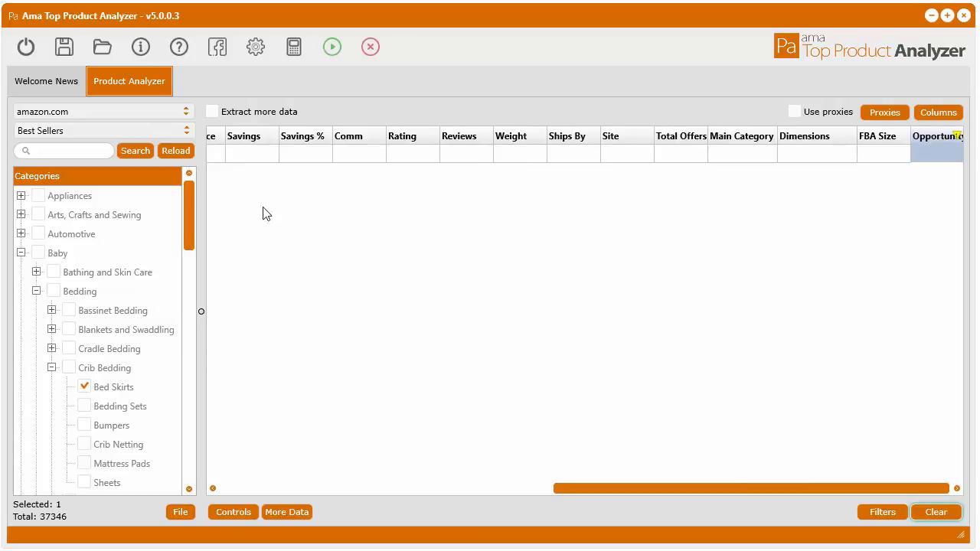
click(135, 151)
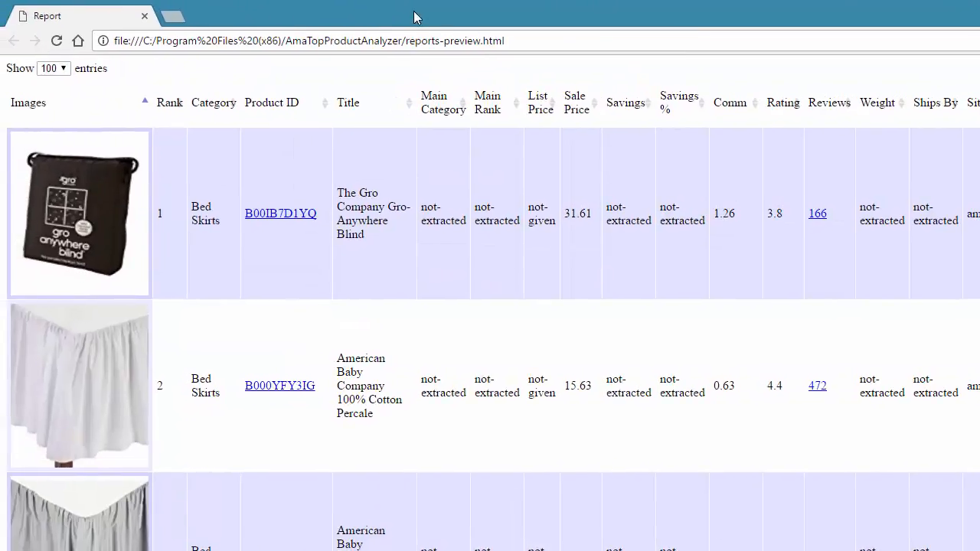
Shrink the Chrome report window and return to the analyzer's Controls menu.
click(281, 213)
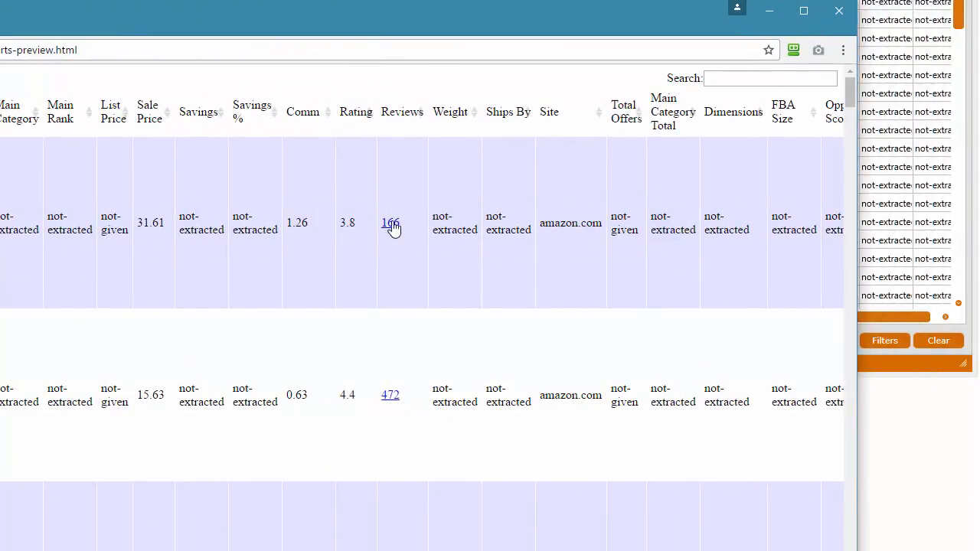
click(390, 223)
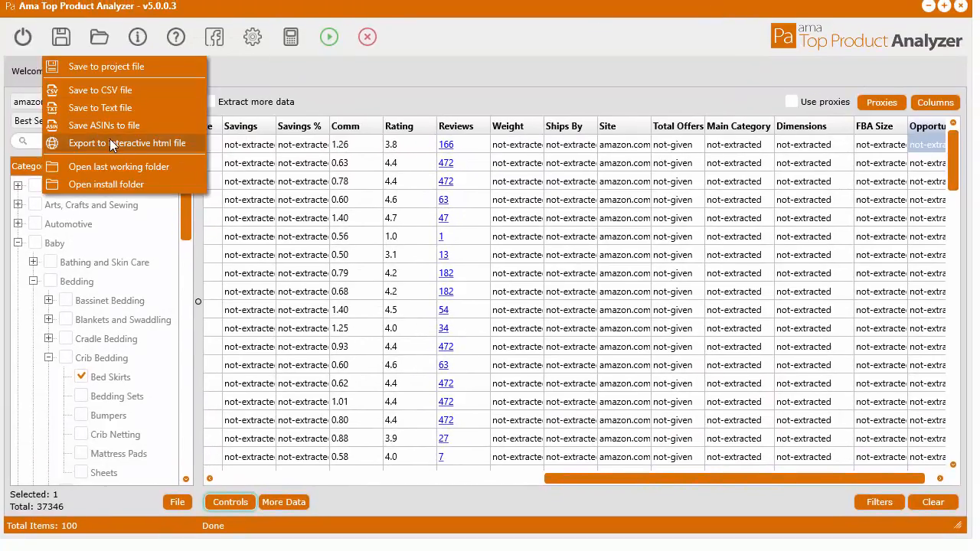
mouse_move(127, 149)
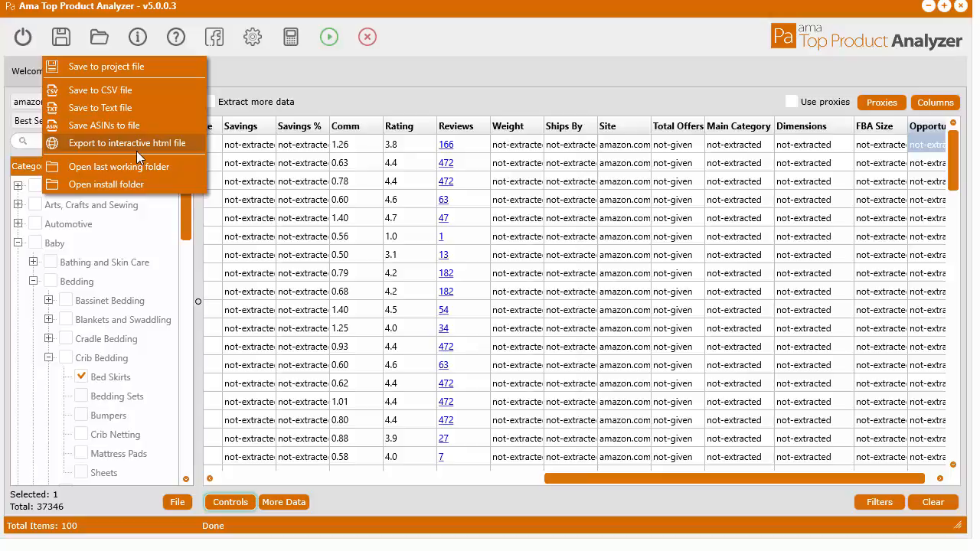
mouse_move(100, 89)
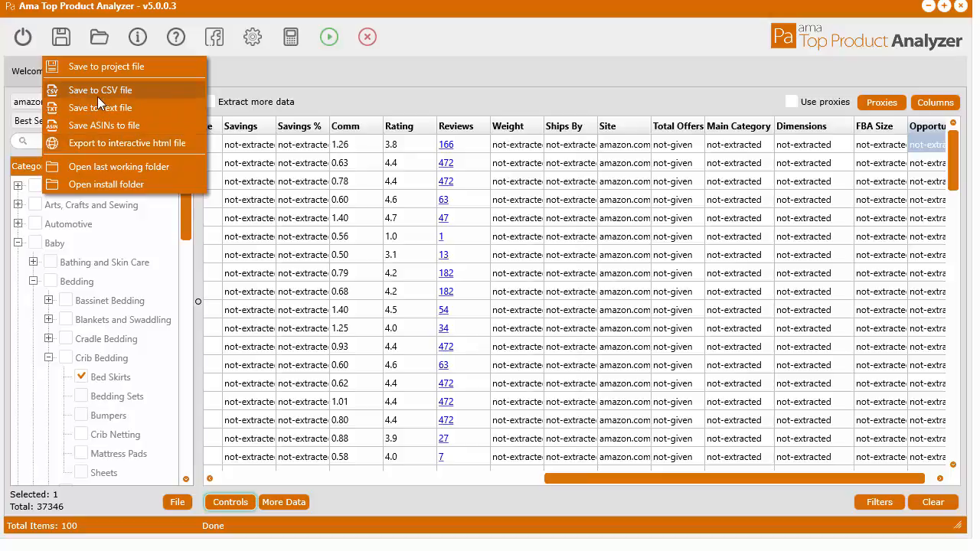
mouse_move(103, 146)
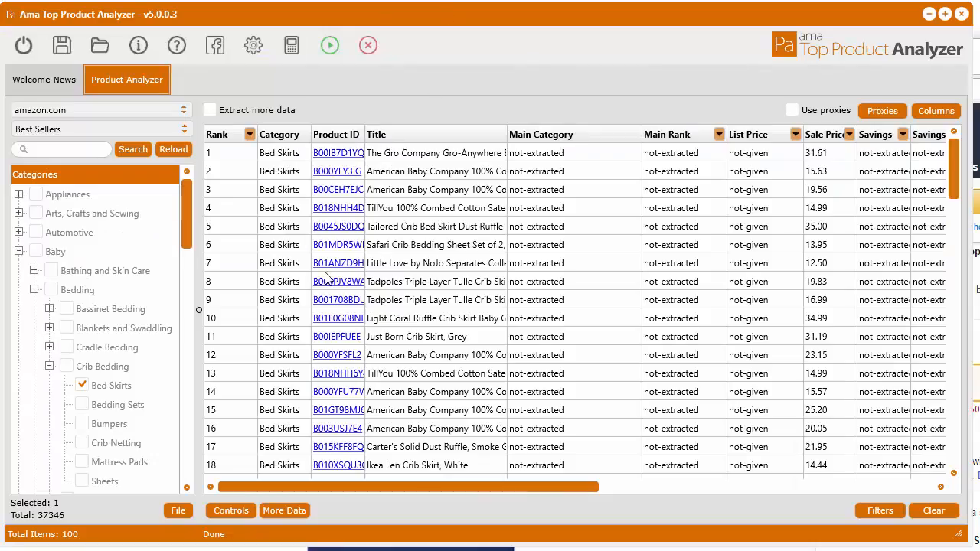
Dismiss the Controls menu to show the 100-product Bed Skirts grid.
click(338, 281)
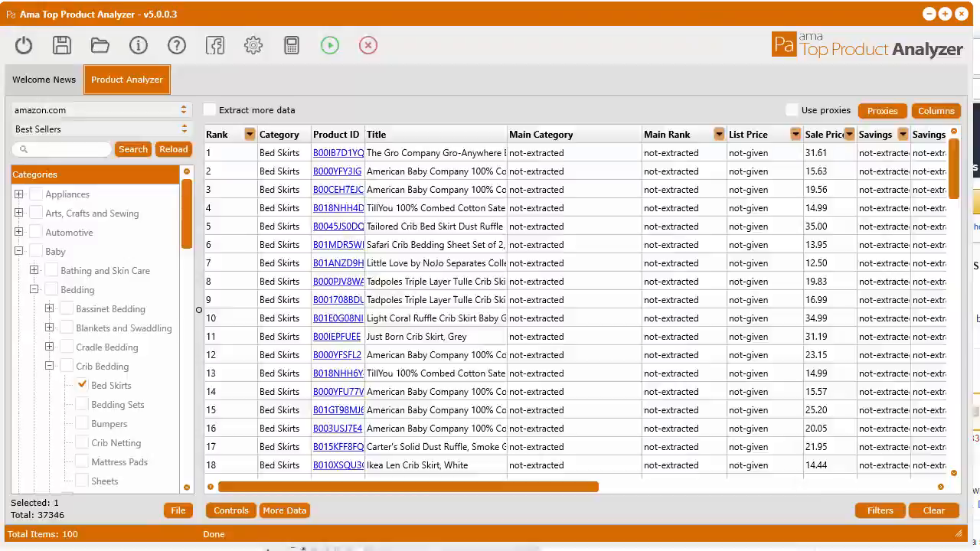
Switch the affiliate ID option off in Settings and reveal the Weight and Dimensions columns.
click(253, 45)
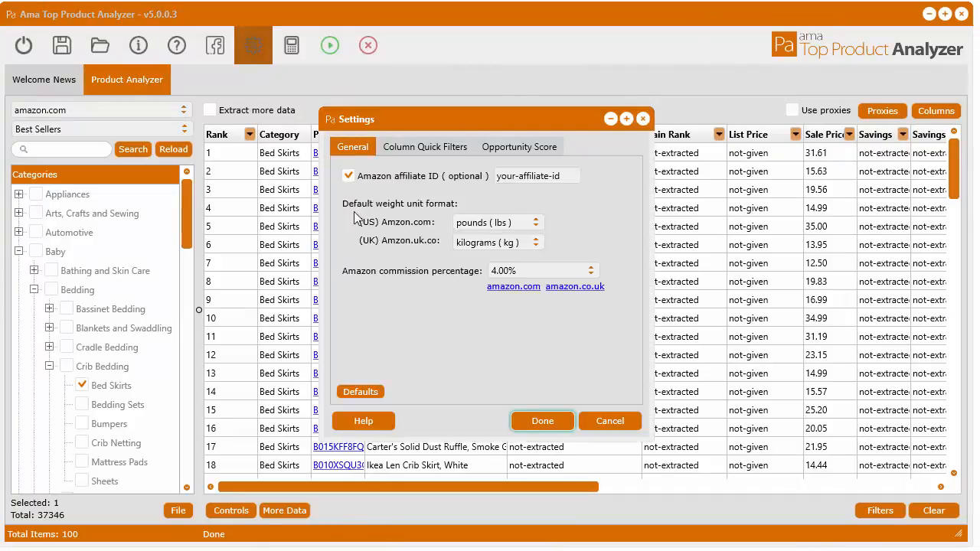
click(349, 176)
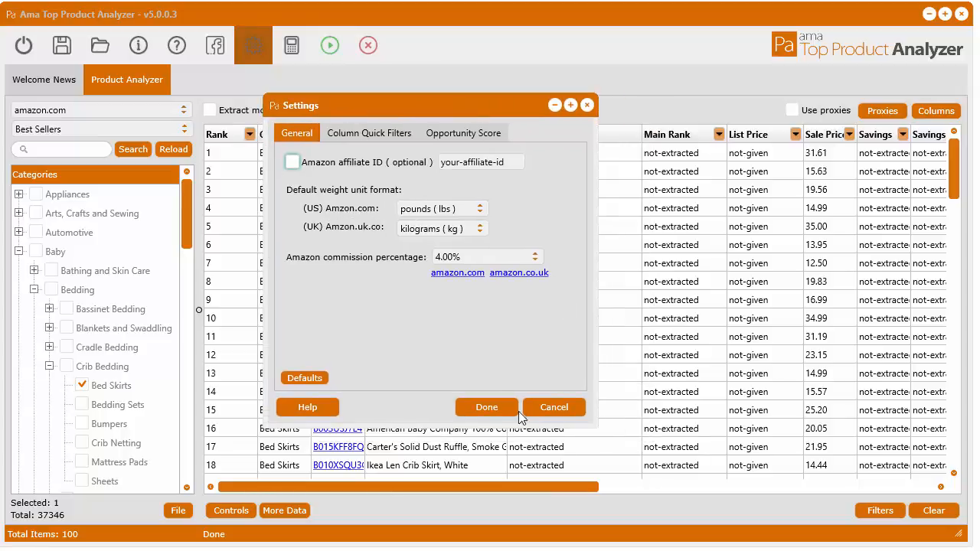
click(486, 406)
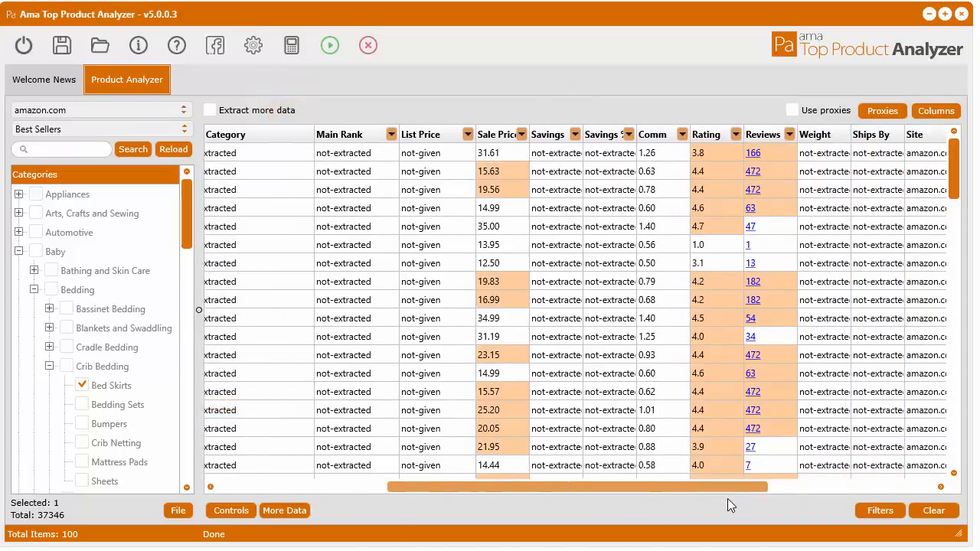
scroll(right, 3)
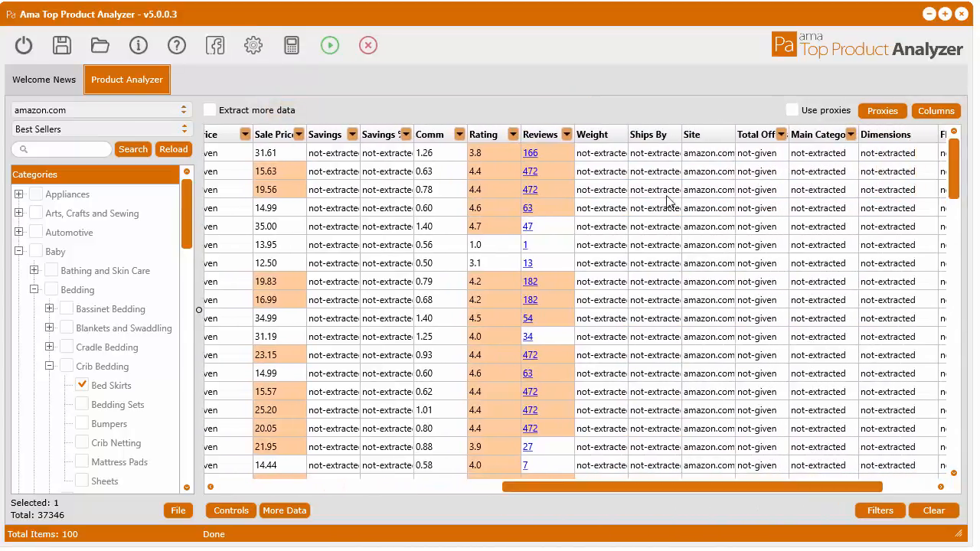
Clear all product data and append the five saved .tpaf project files (1,062 products).
click(933, 511)
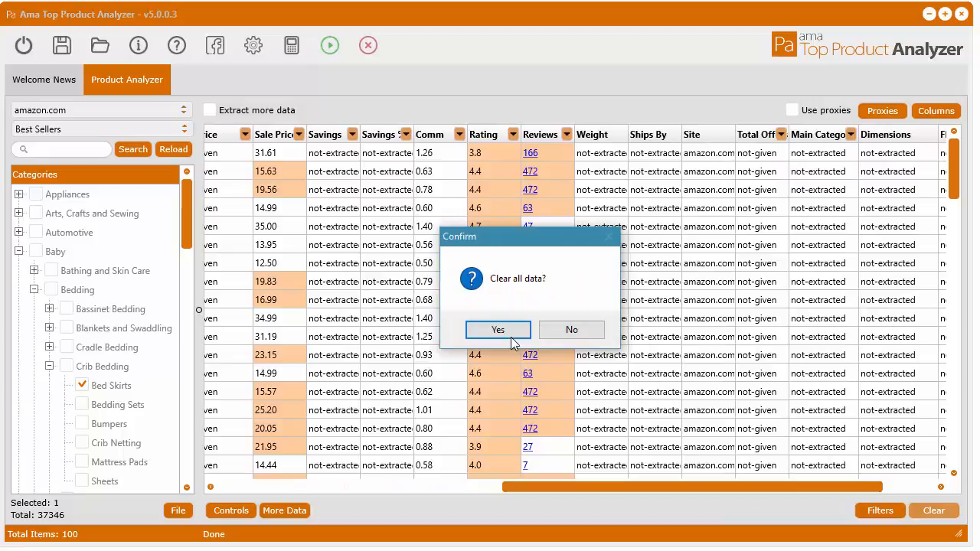
click(497, 329)
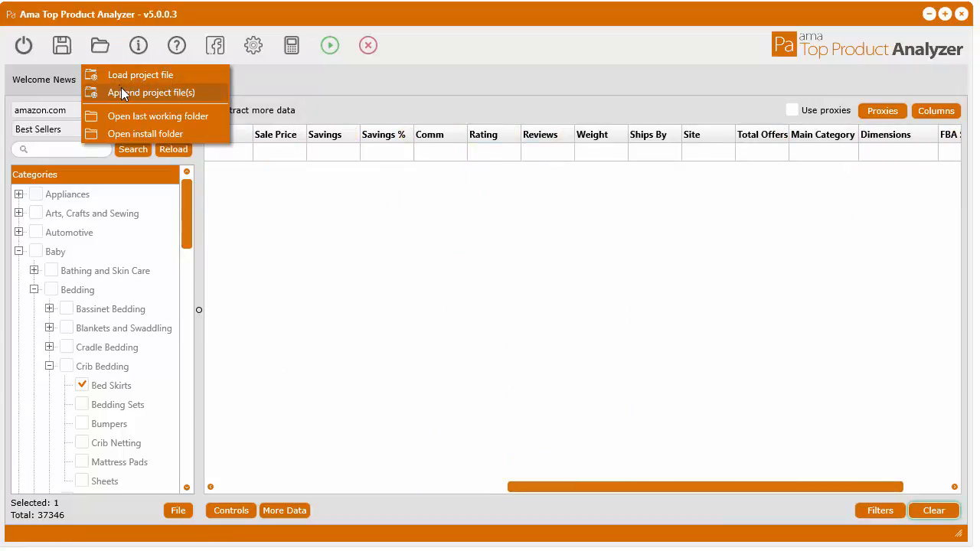
click(140, 75)
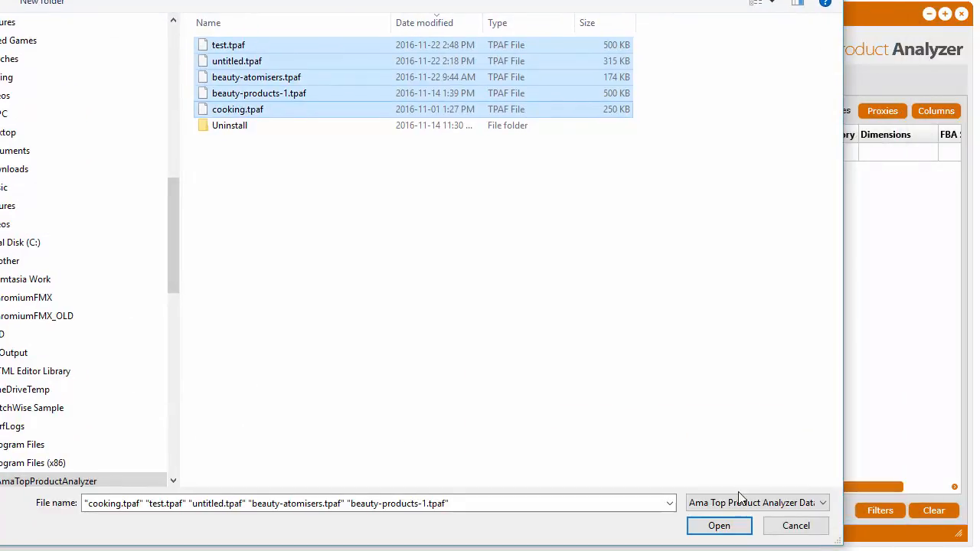
click(718, 525)
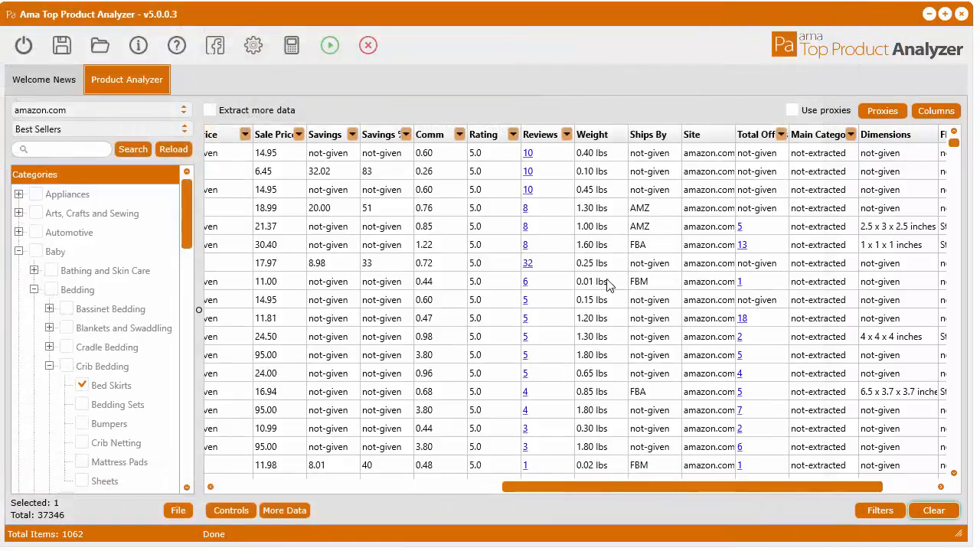
mouse_move(555, 189)
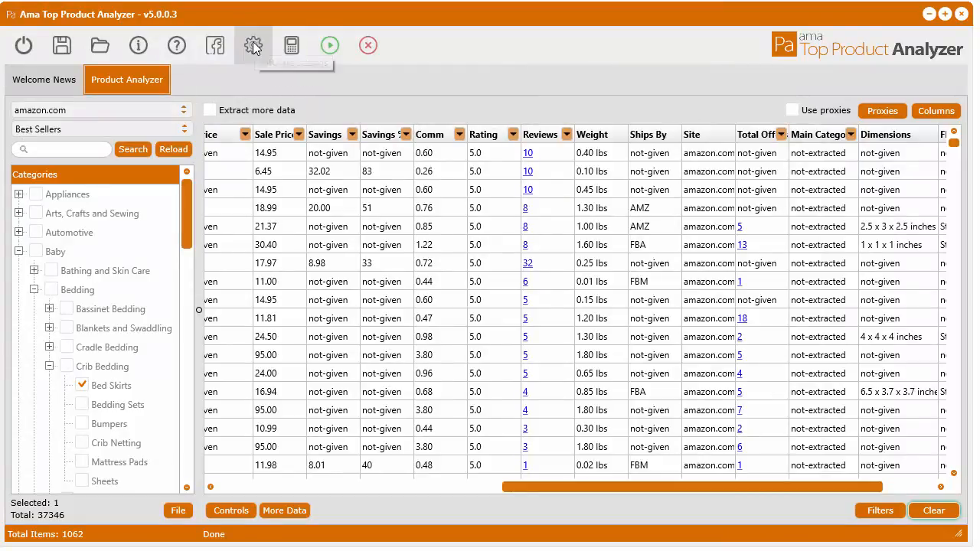
Set the (US) Amazon.com default weight unit to ounces (oz) and save.
click(253, 45)
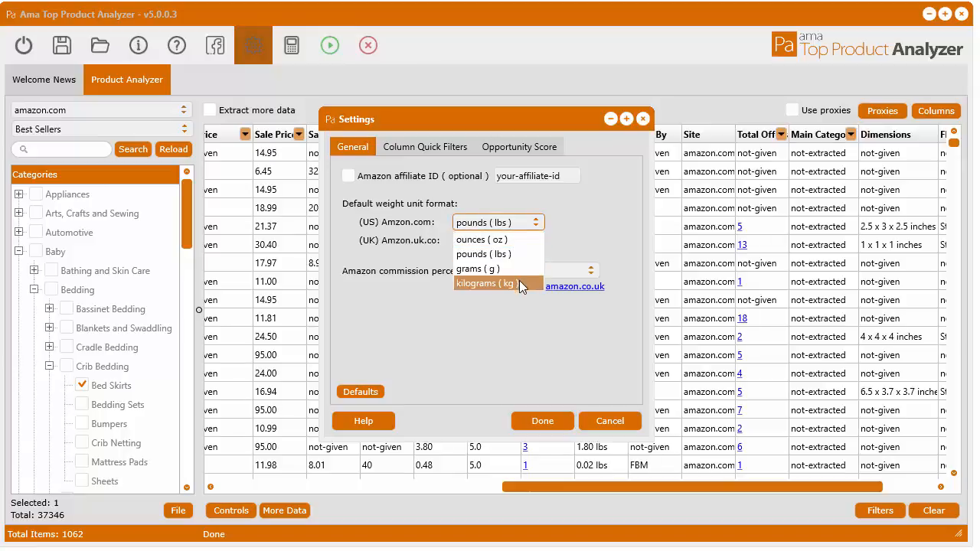
click(486, 284)
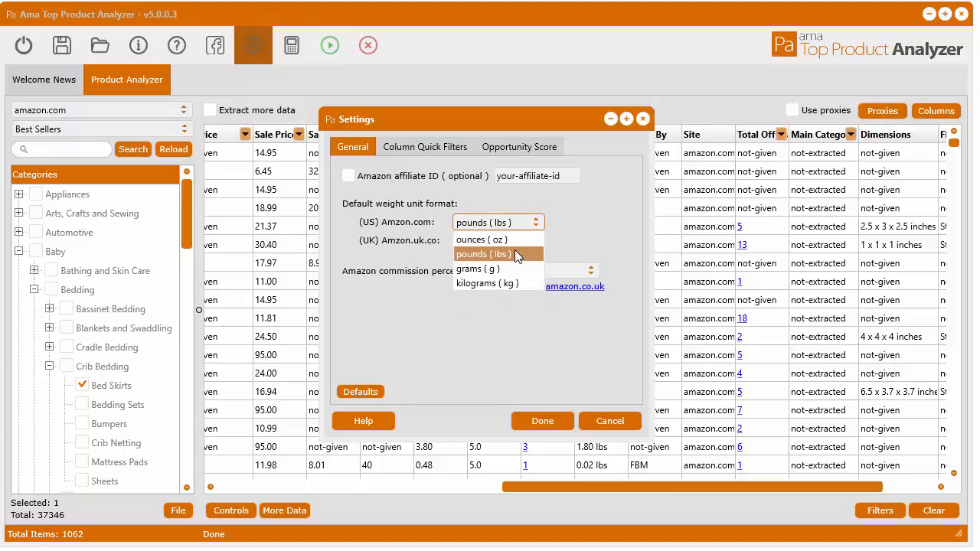
mouse_move(498, 283)
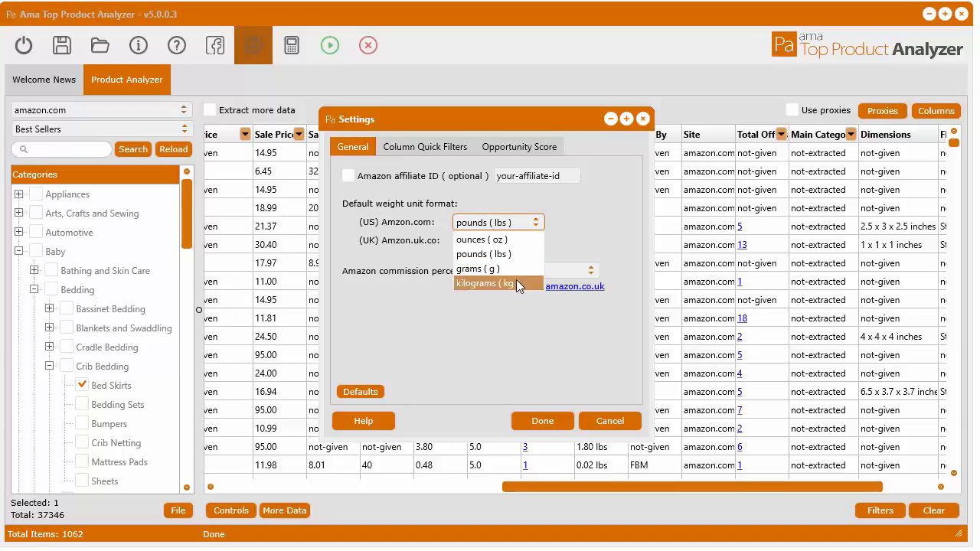
click(480, 239)
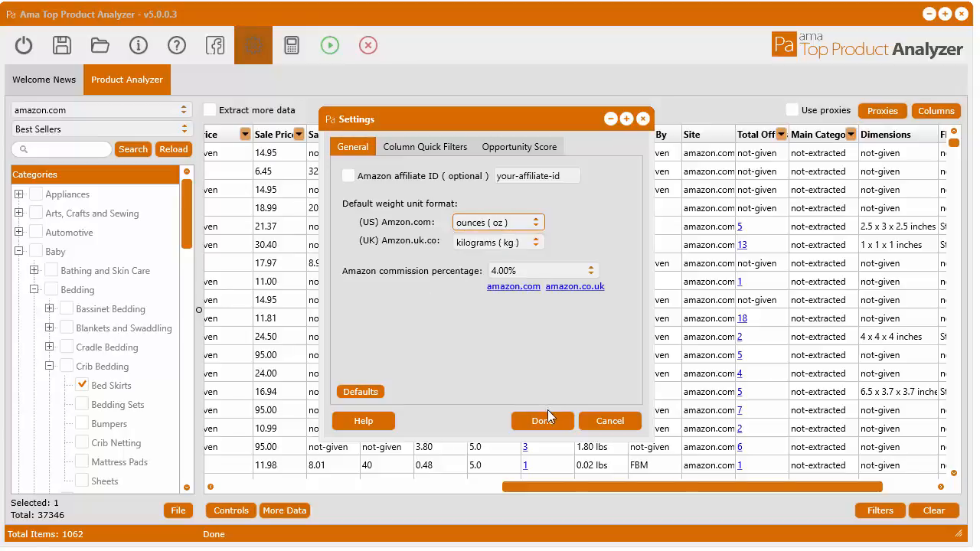
click(542, 421)
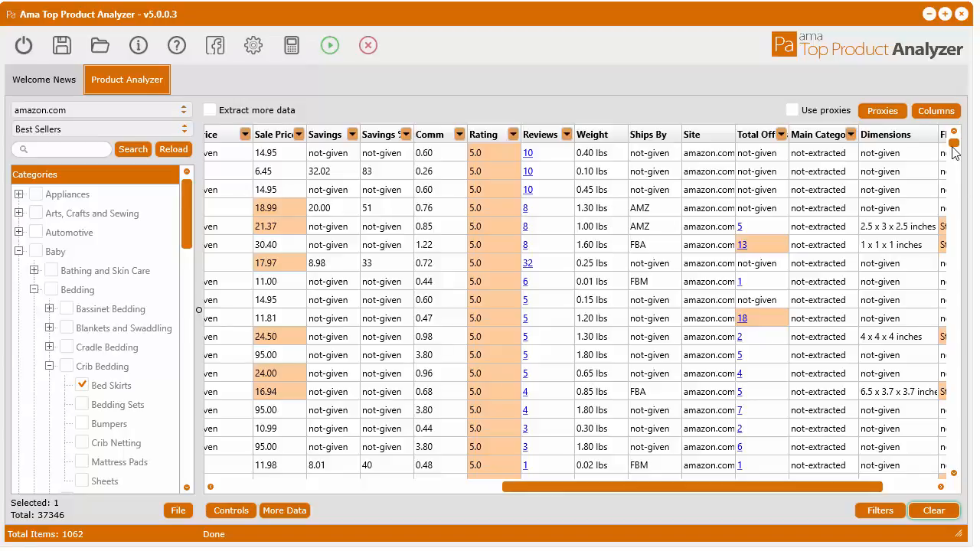
mouse_move(597, 161)
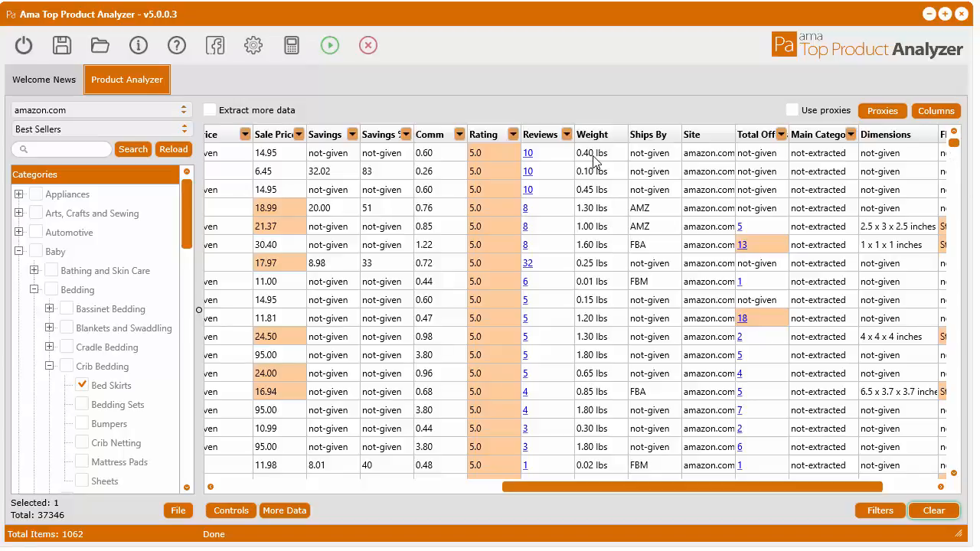
Extract fresh data for the four selected product rows.
right_click(592, 152)
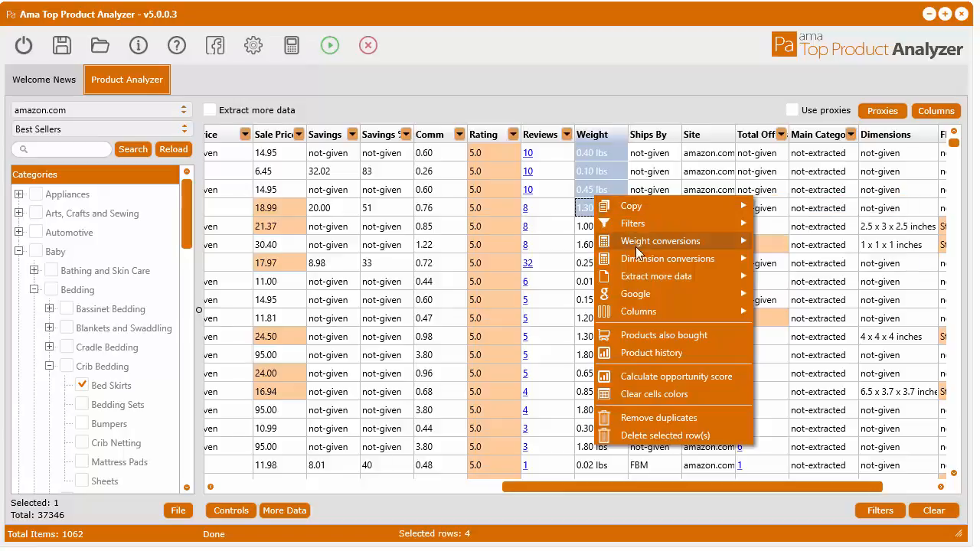
mouse_move(657, 276)
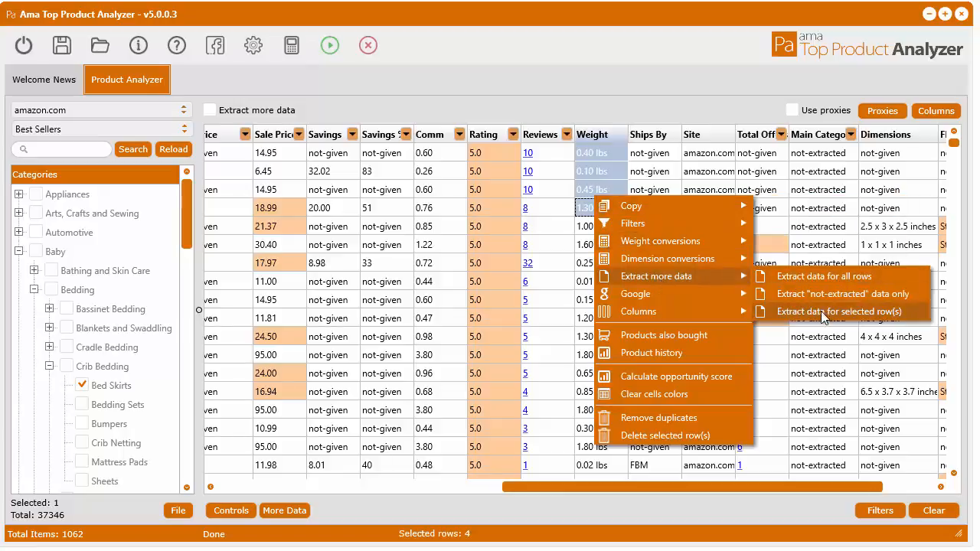
click(839, 312)
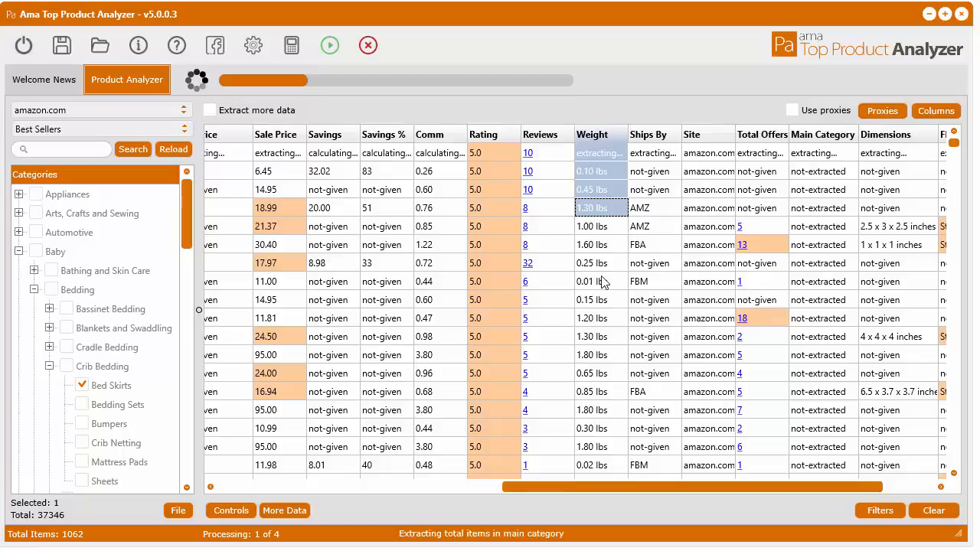
mouse_move(686, 459)
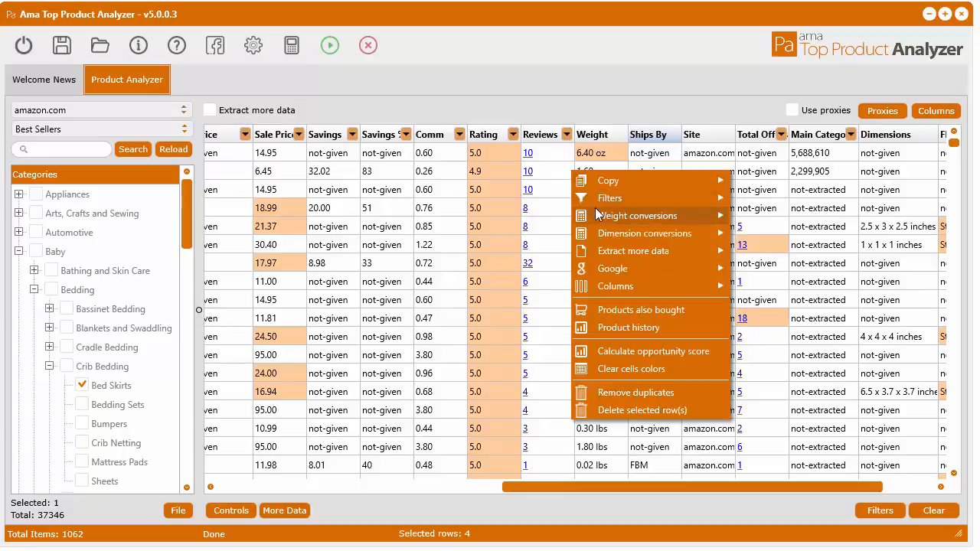
mouse_move(637, 215)
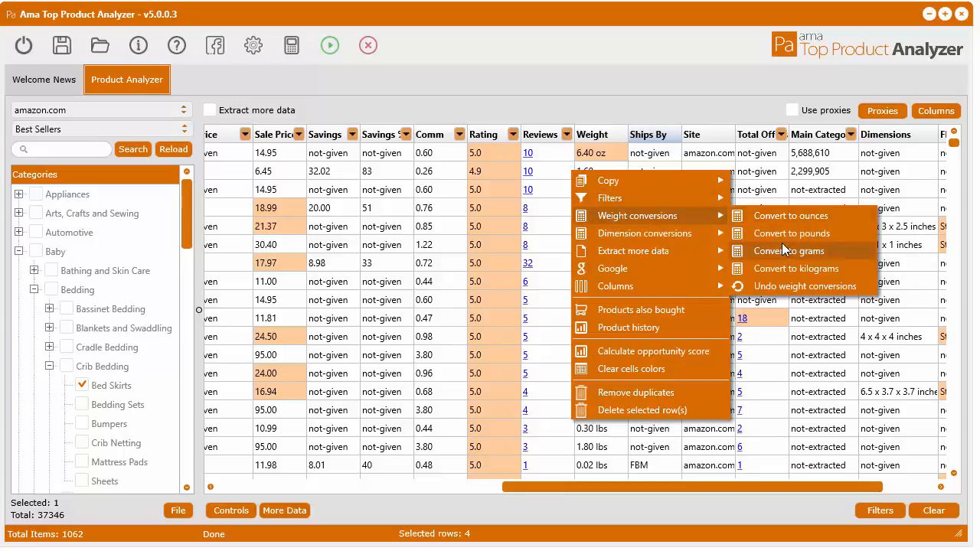
Convert the four weights to grams, then pounds, then undo the conversions and reopen Settings.
click(789, 250)
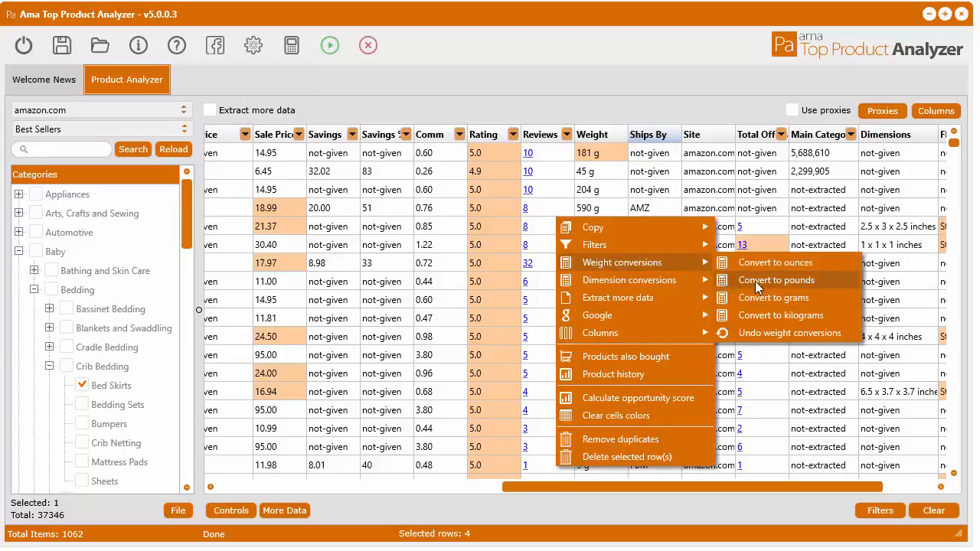
click(776, 280)
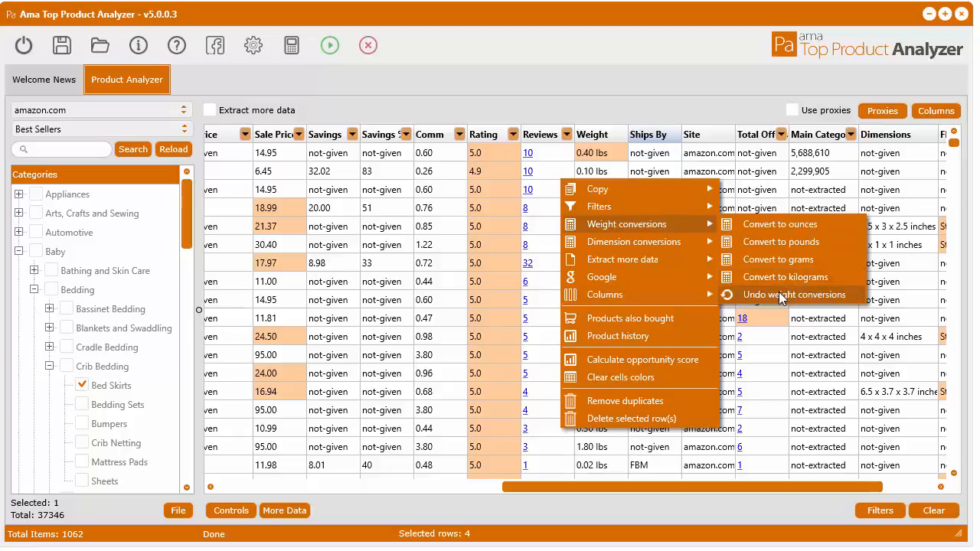
click(779, 224)
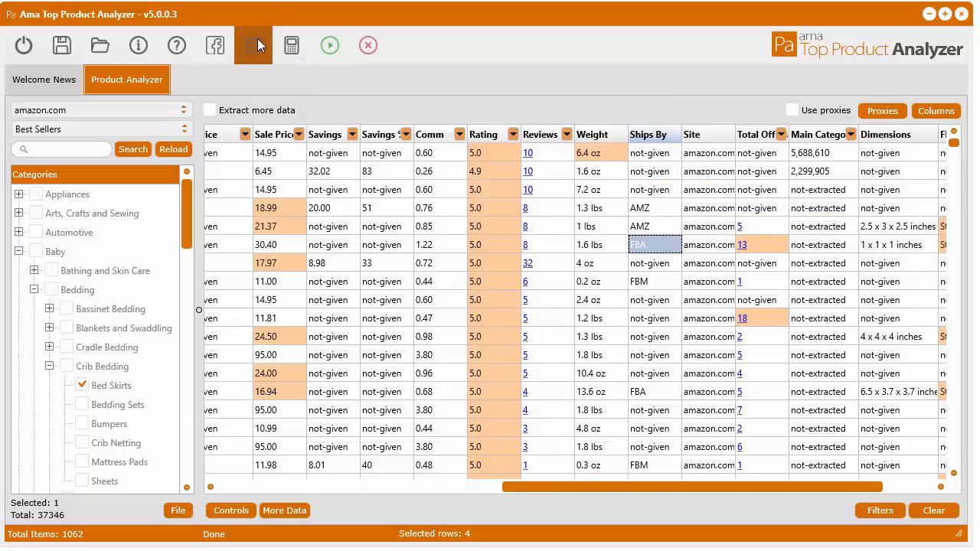
click(253, 45)
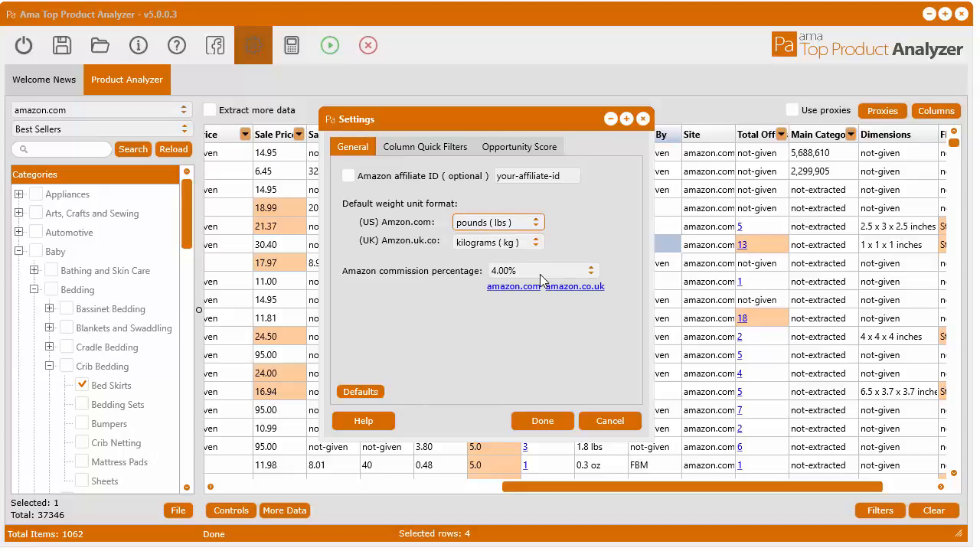
Close Settings with defaults restored and scroll to the Weight, Ships By and Site columns.
click(542, 421)
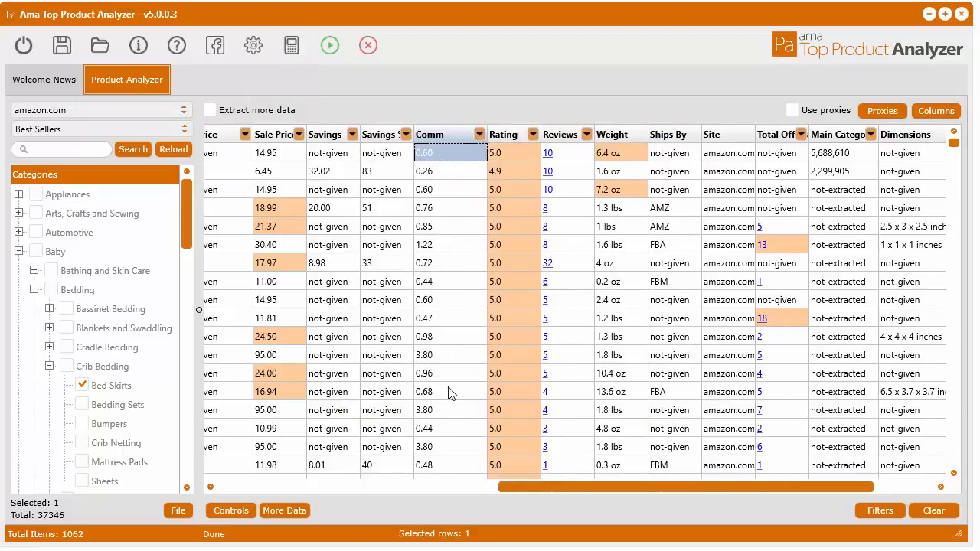
click(450, 354)
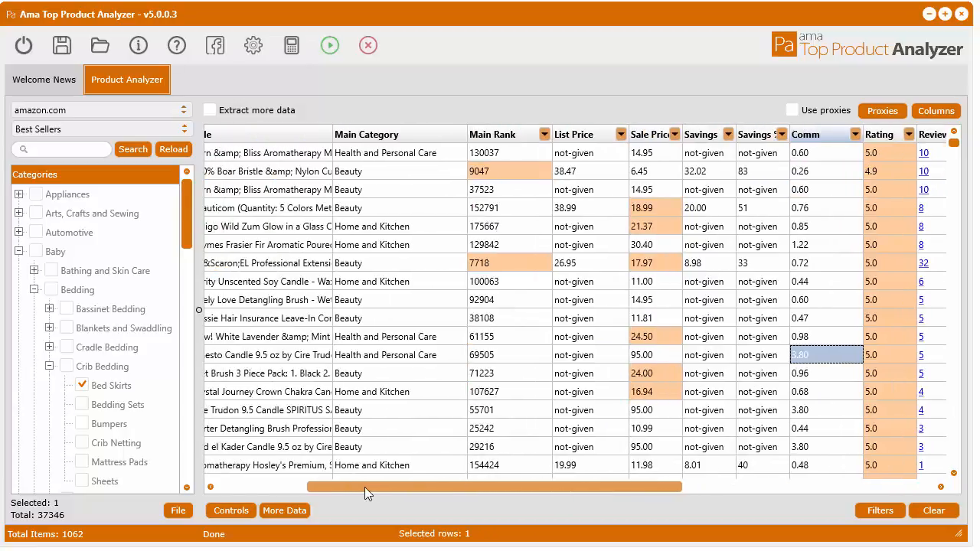
scroll(right, 3)
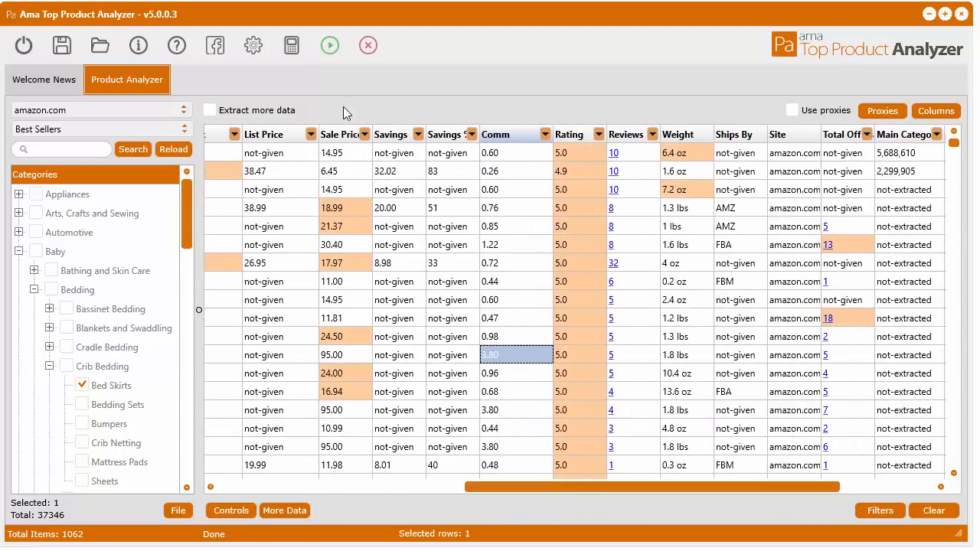
Set the Amazon commission percentage to 10.00% and apply it, then bring Settings back up.
click(253, 45)
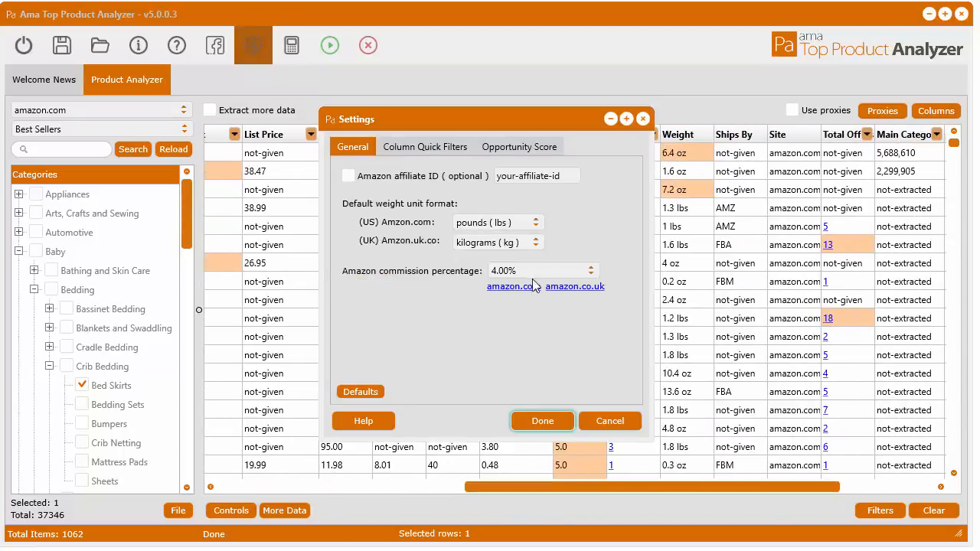
click(590, 270)
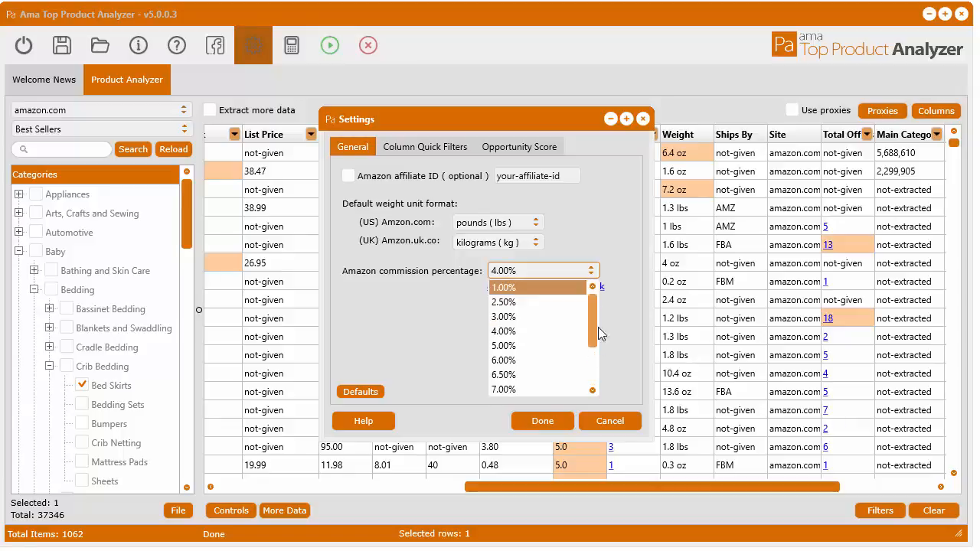
scroll(down, 3)
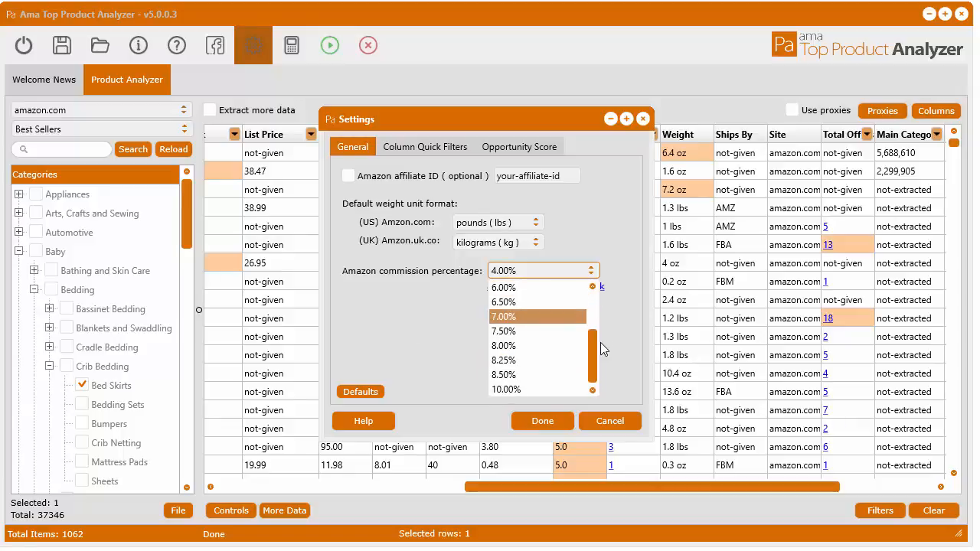
click(506, 389)
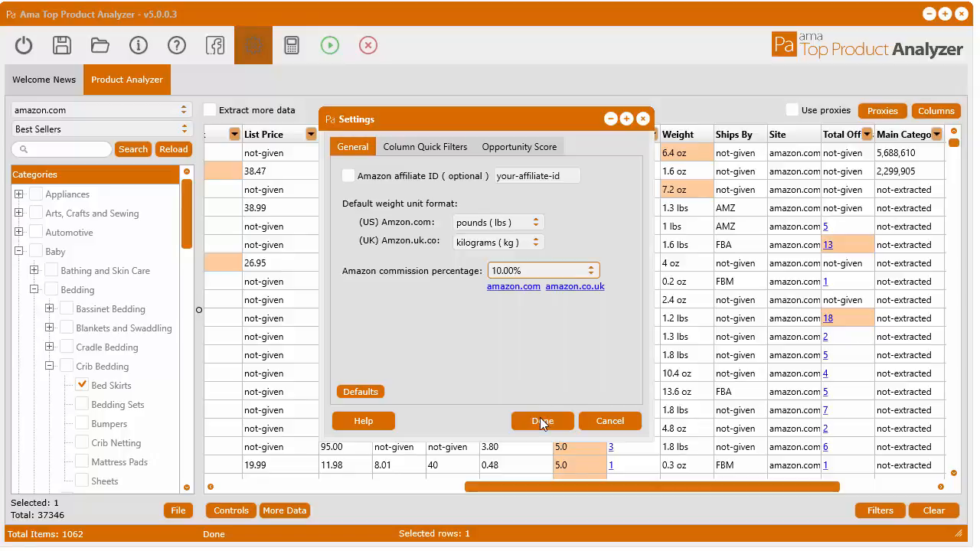
click(542, 421)
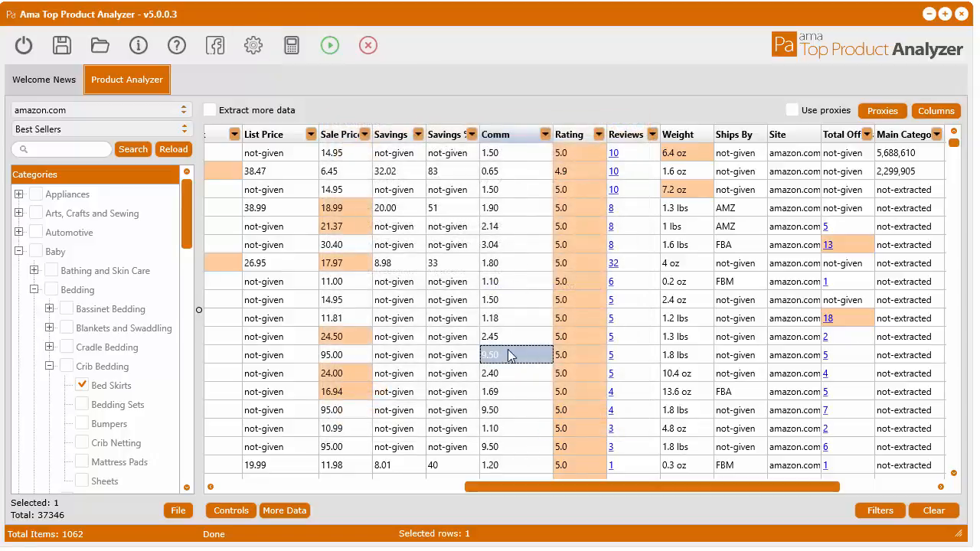
mouse_move(511, 328)
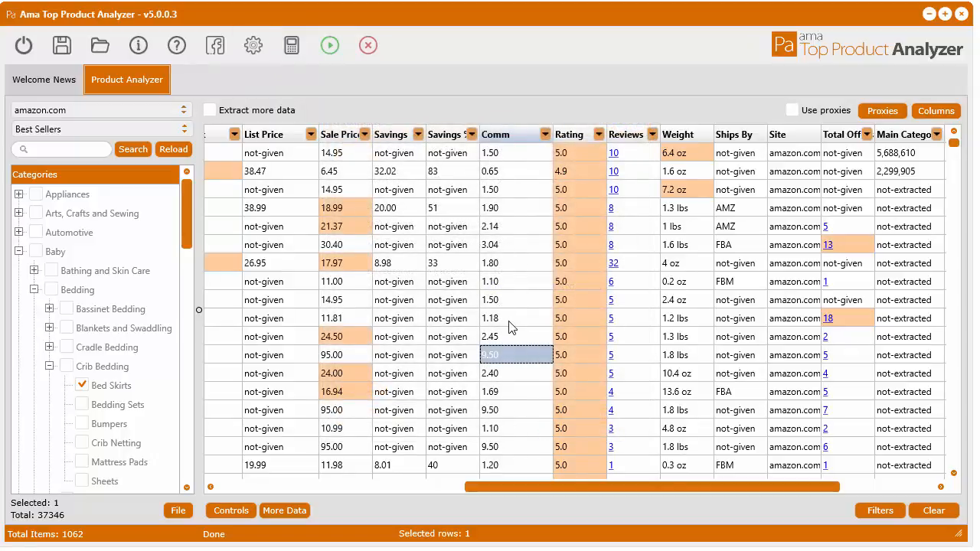
click(252, 45)
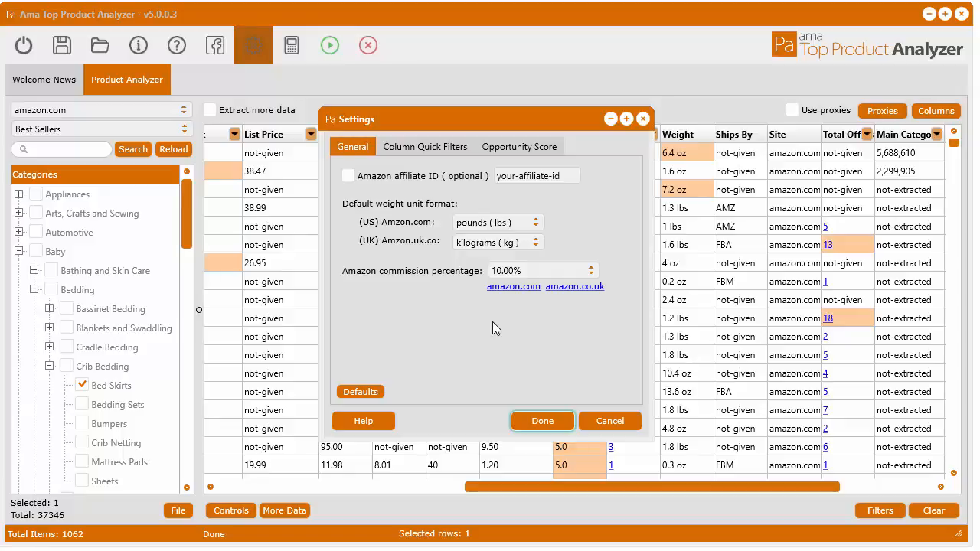
mouse_move(517, 295)
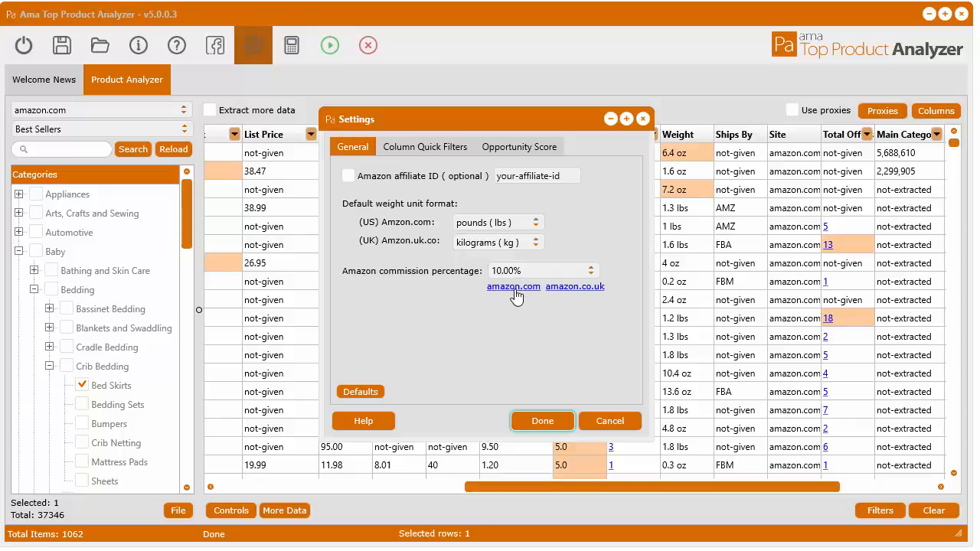
Follow the amazon.com link to the US Associates fee page and scroll through Tables 1 and 2.
click(513, 286)
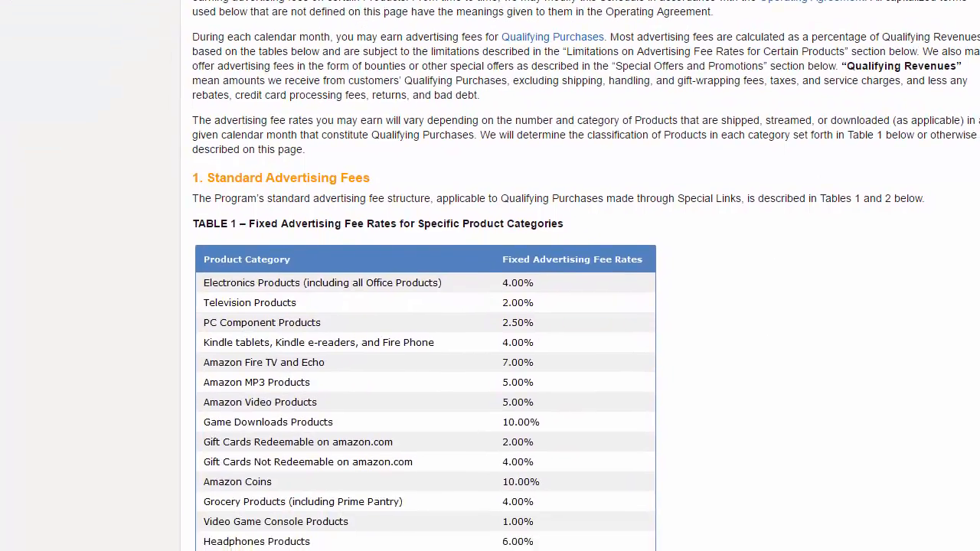
scroll(down, 3)
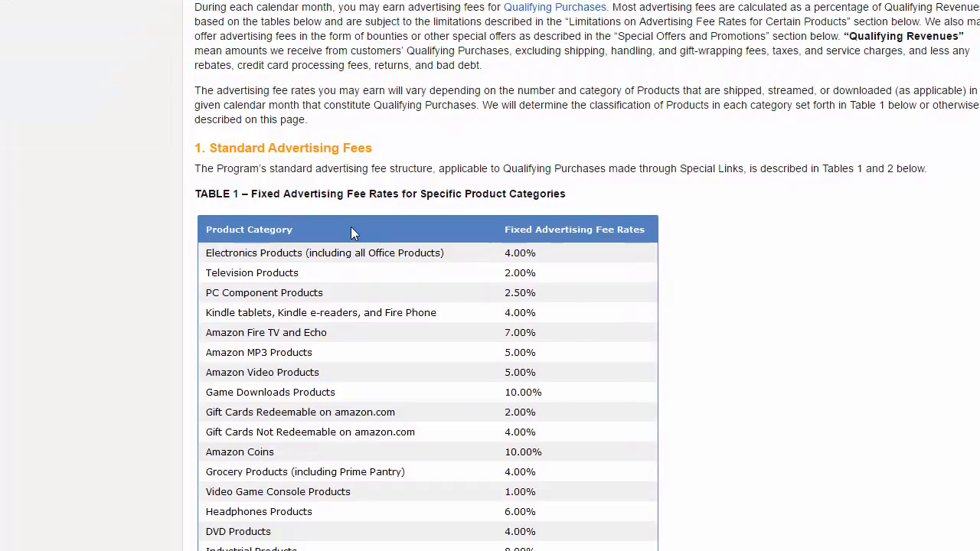
mouse_move(312, 245)
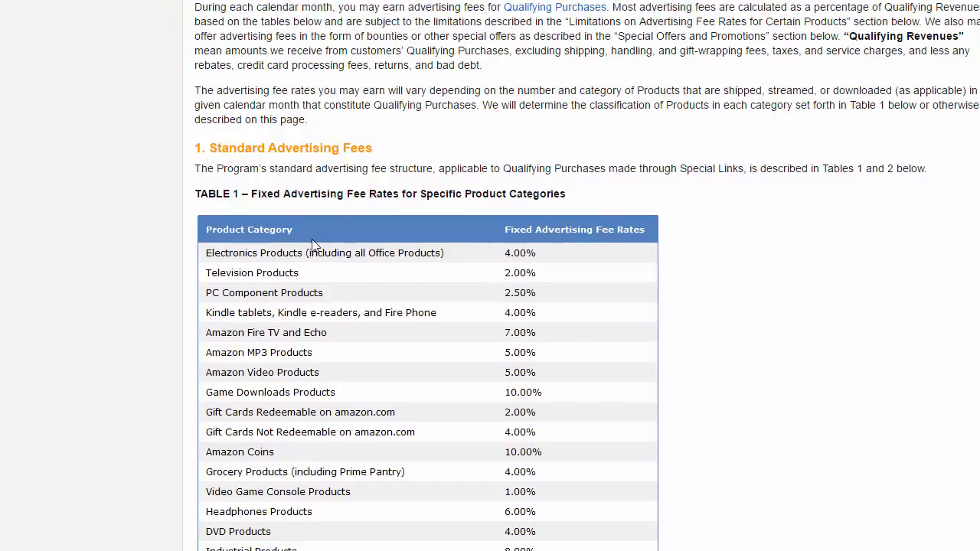
scroll(down, 3)
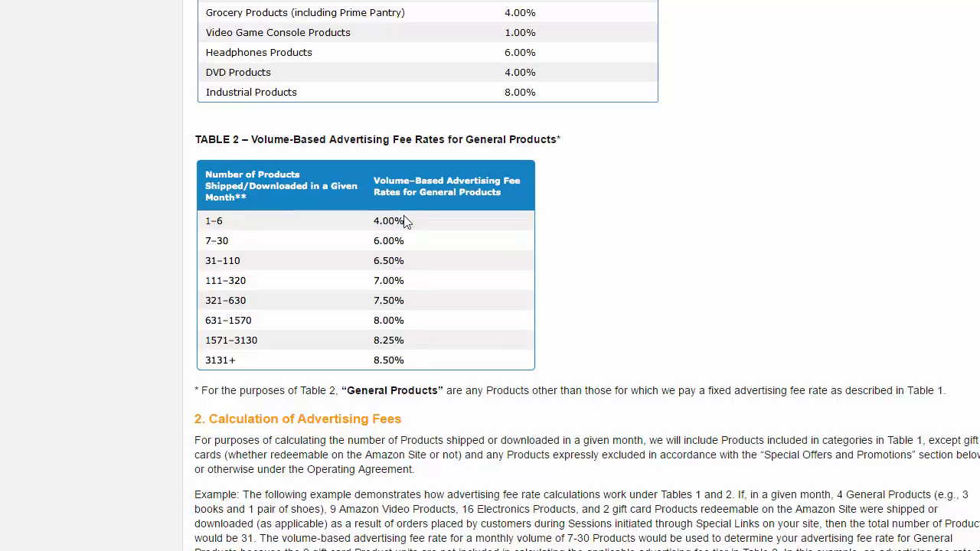
mouse_move(619, 276)
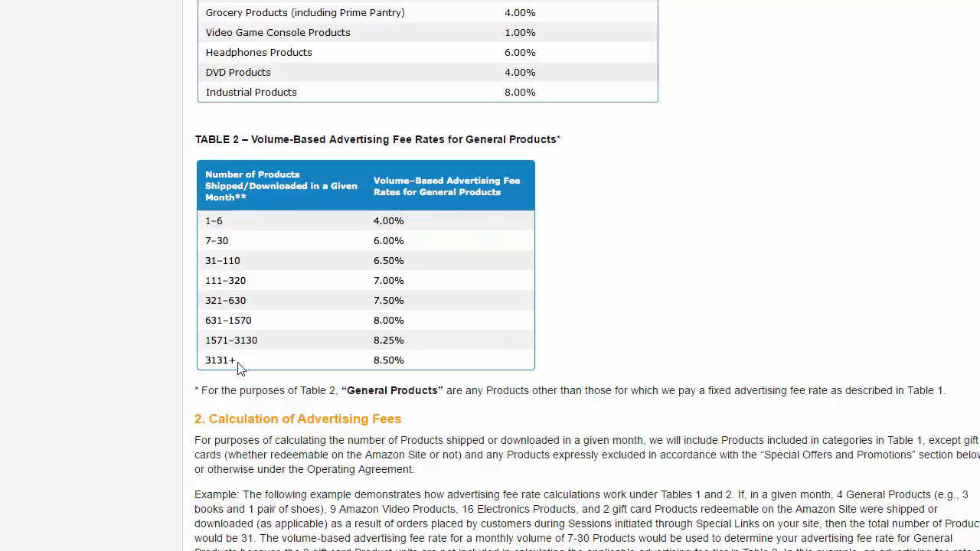
mouse_move(322, 368)
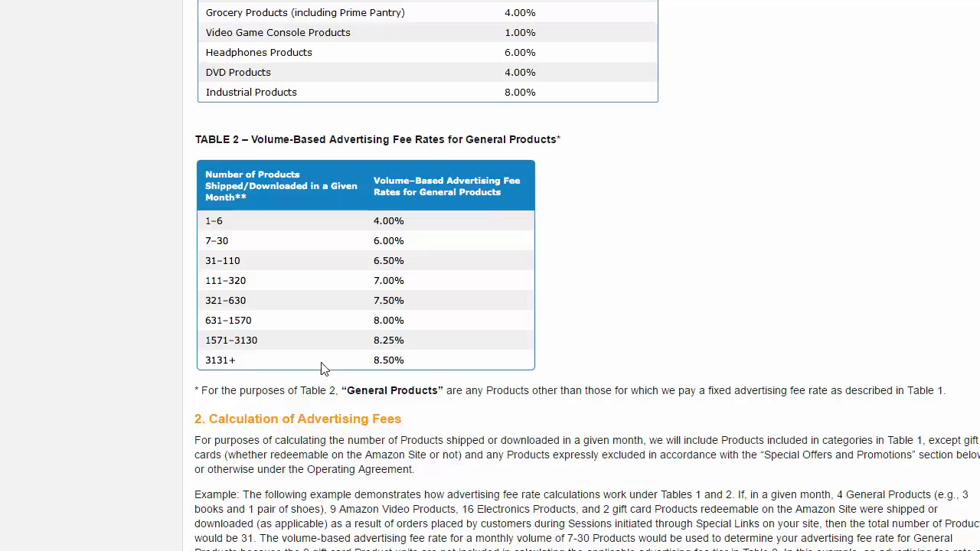
mouse_move(416, 374)
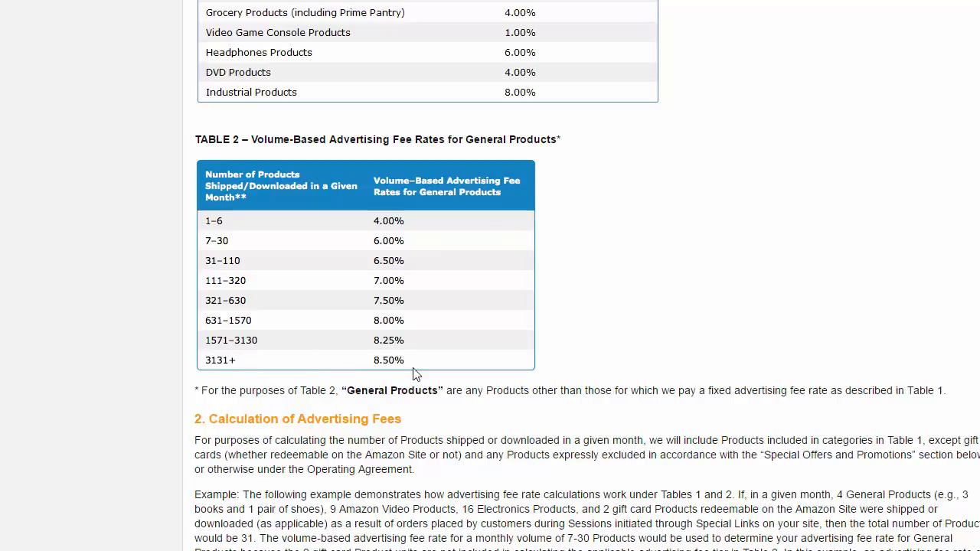
mouse_move(532, 244)
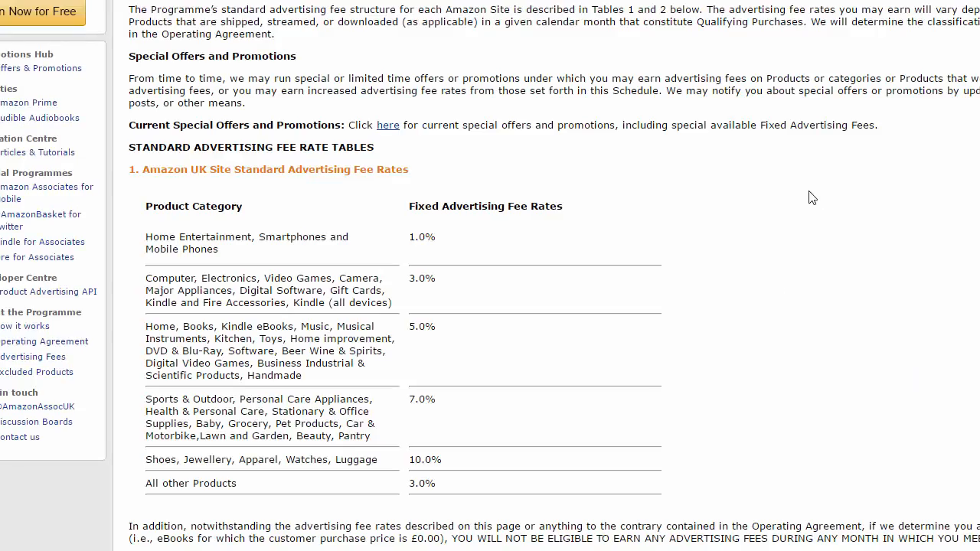
Scroll the amazon.co.uk fee page through the UK and IT standard fee rate tables.
scroll(down, 3)
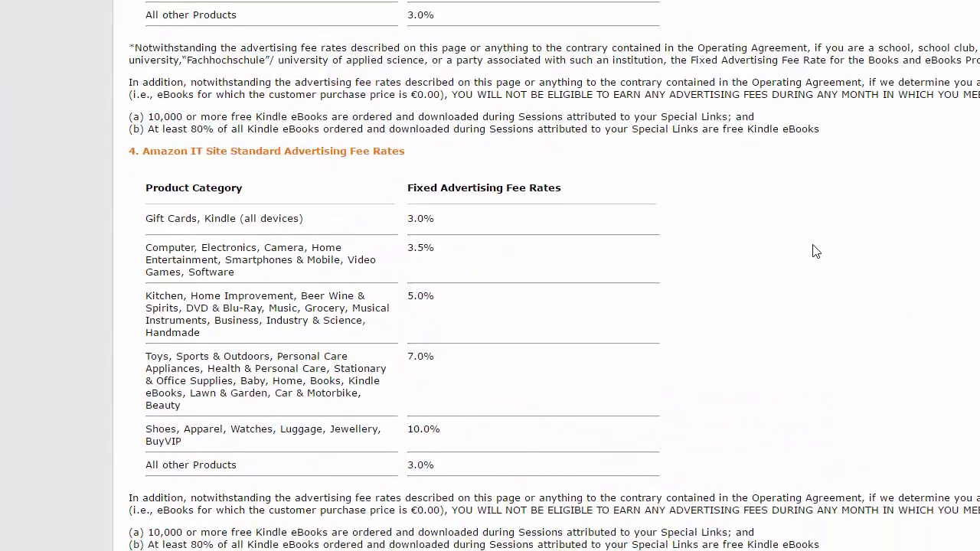
scroll(down, 3)
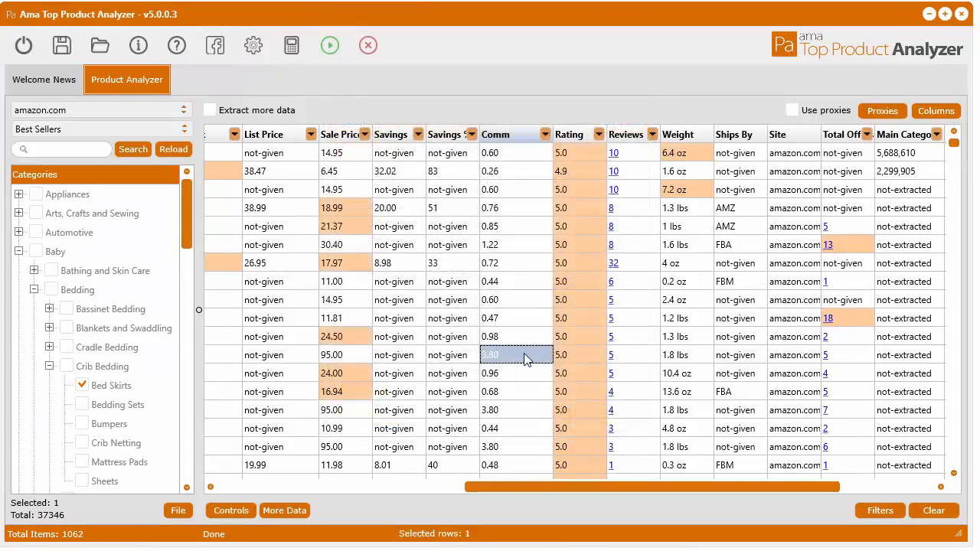
Reopen Settings to confirm the default 4.00% commission and close them with Done.
click(253, 45)
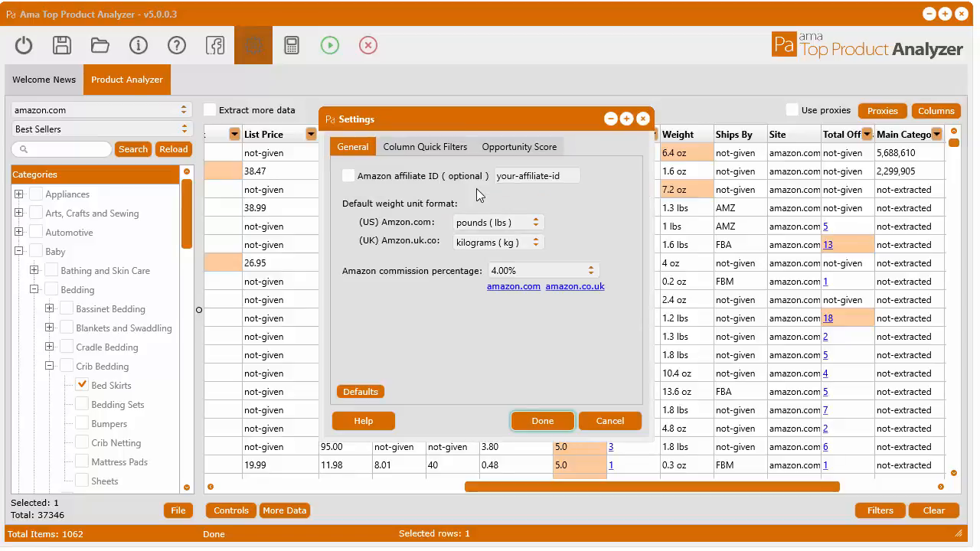
mouse_move(355, 402)
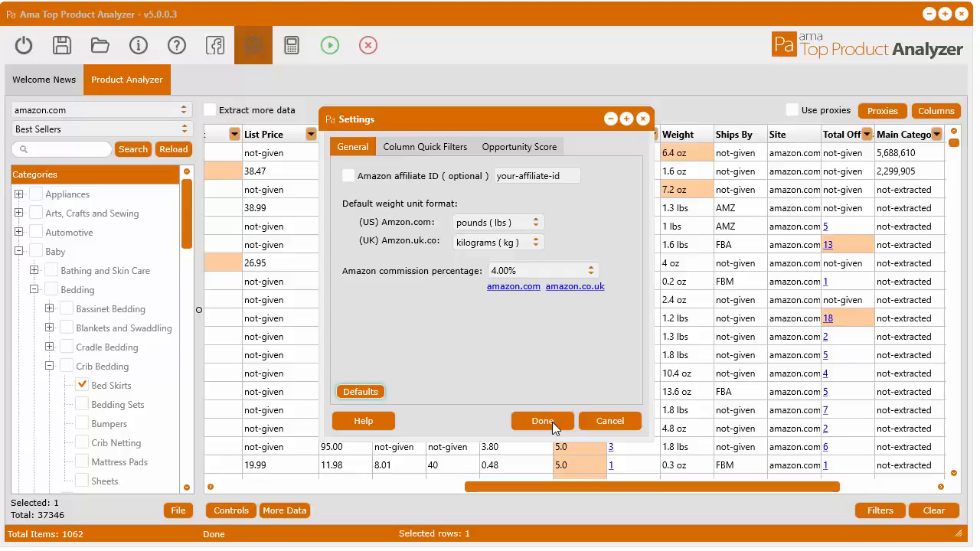
click(542, 421)
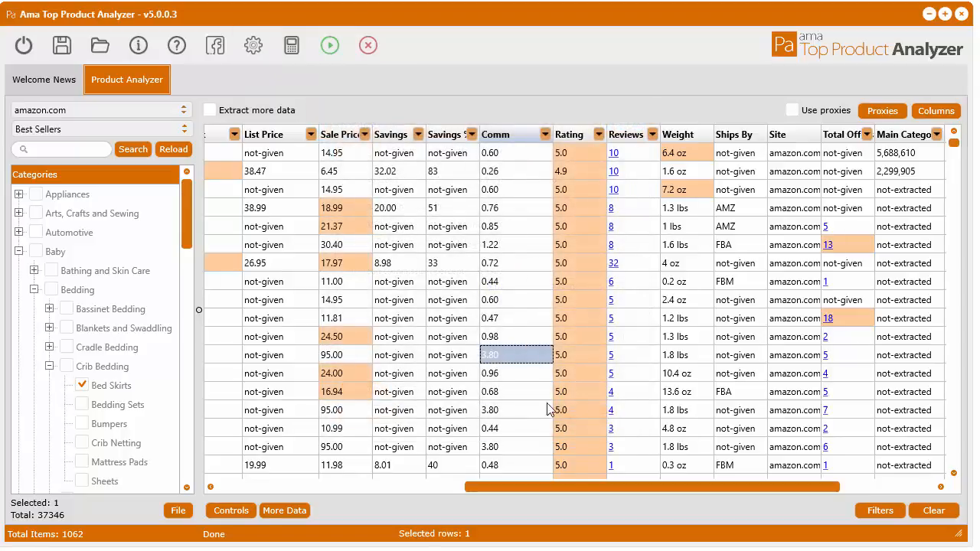
mouse_move(511, 271)
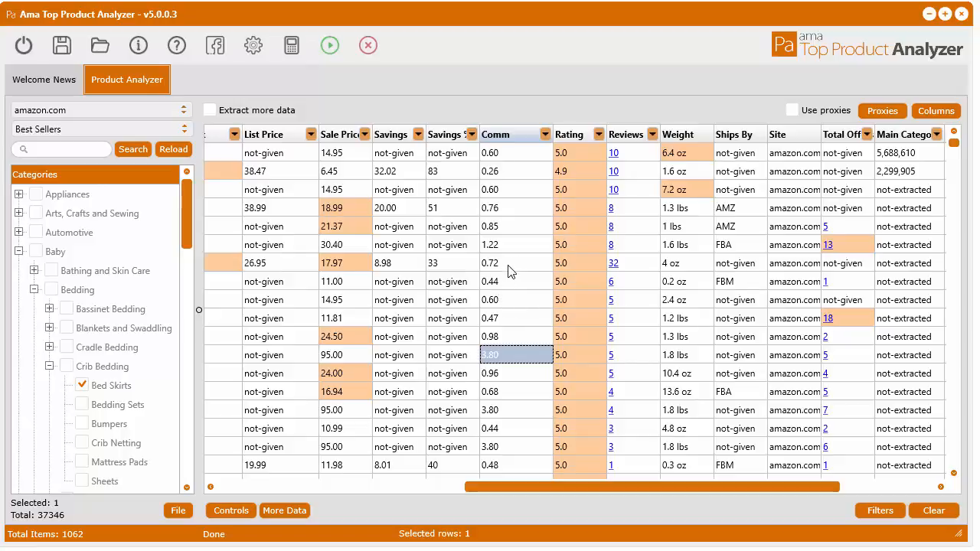